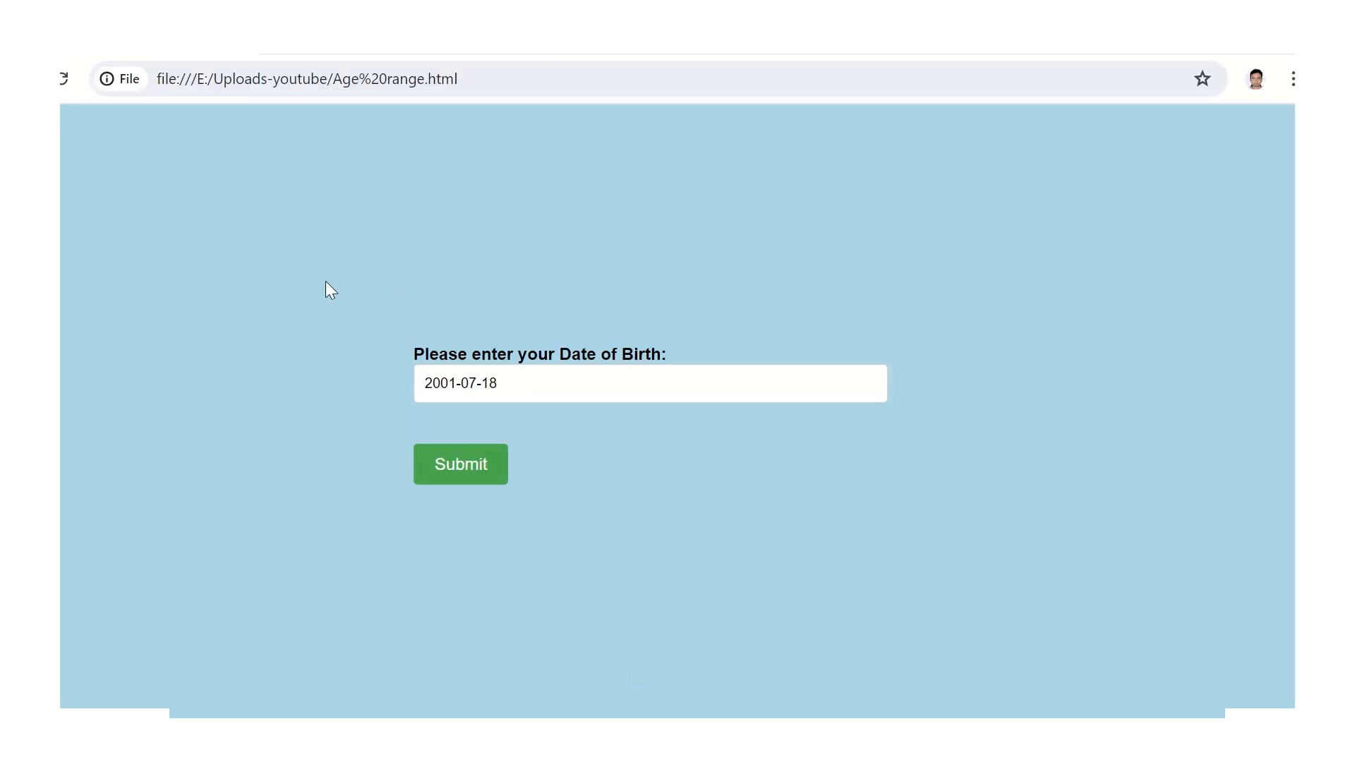
{"action": "mouse_move", "coordinate": [552, 383]}
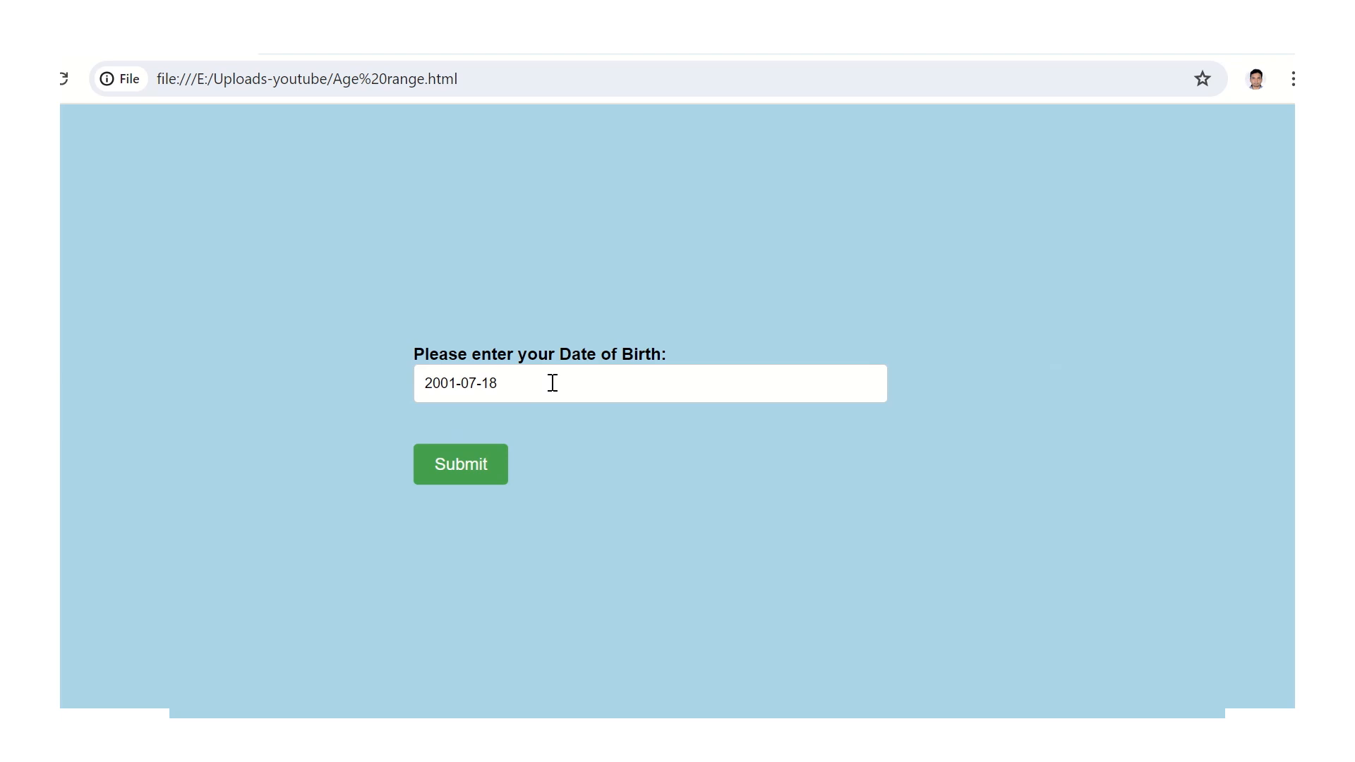
Pick 13 July 2016 as the date of birth in the jQuery UI datepicker.
{"action": "left_click", "coordinate": [552, 384]}
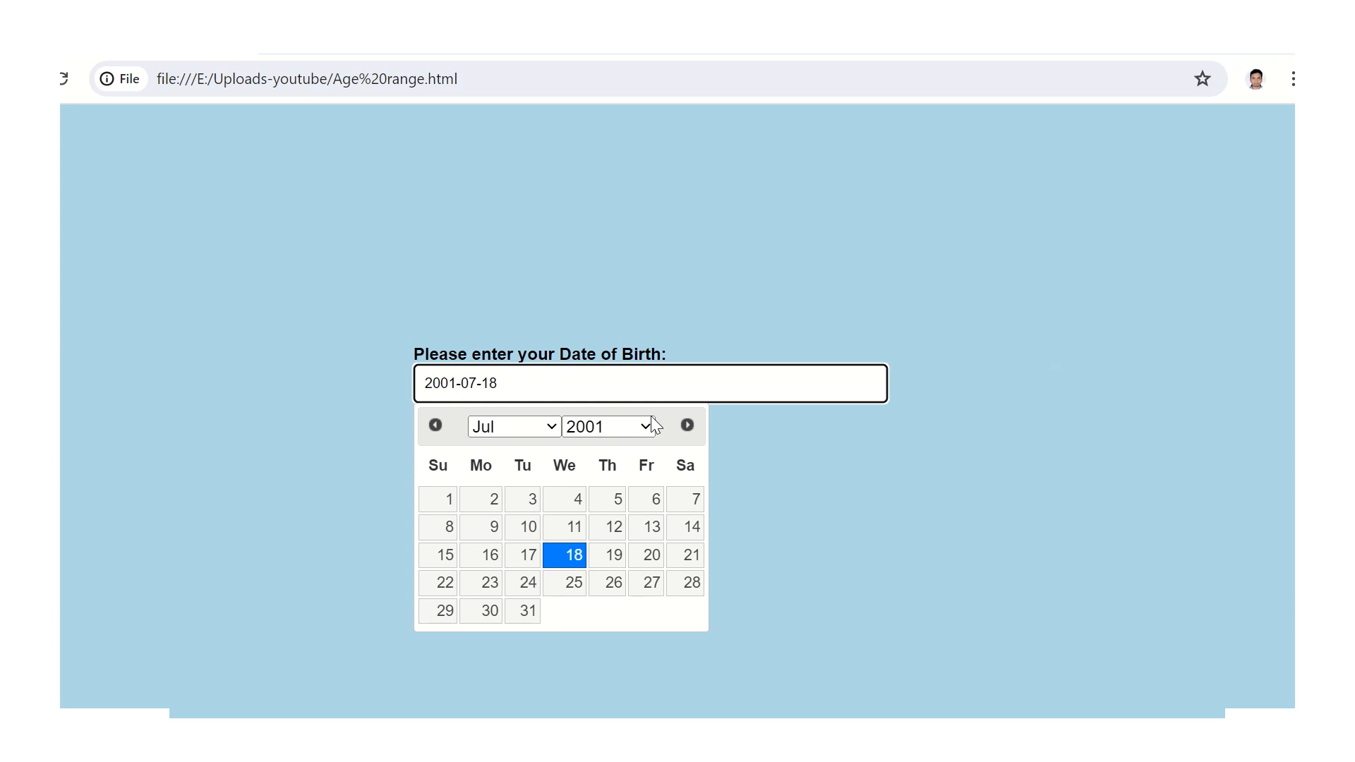
{"action": "left_click", "coordinate": [607, 426]}
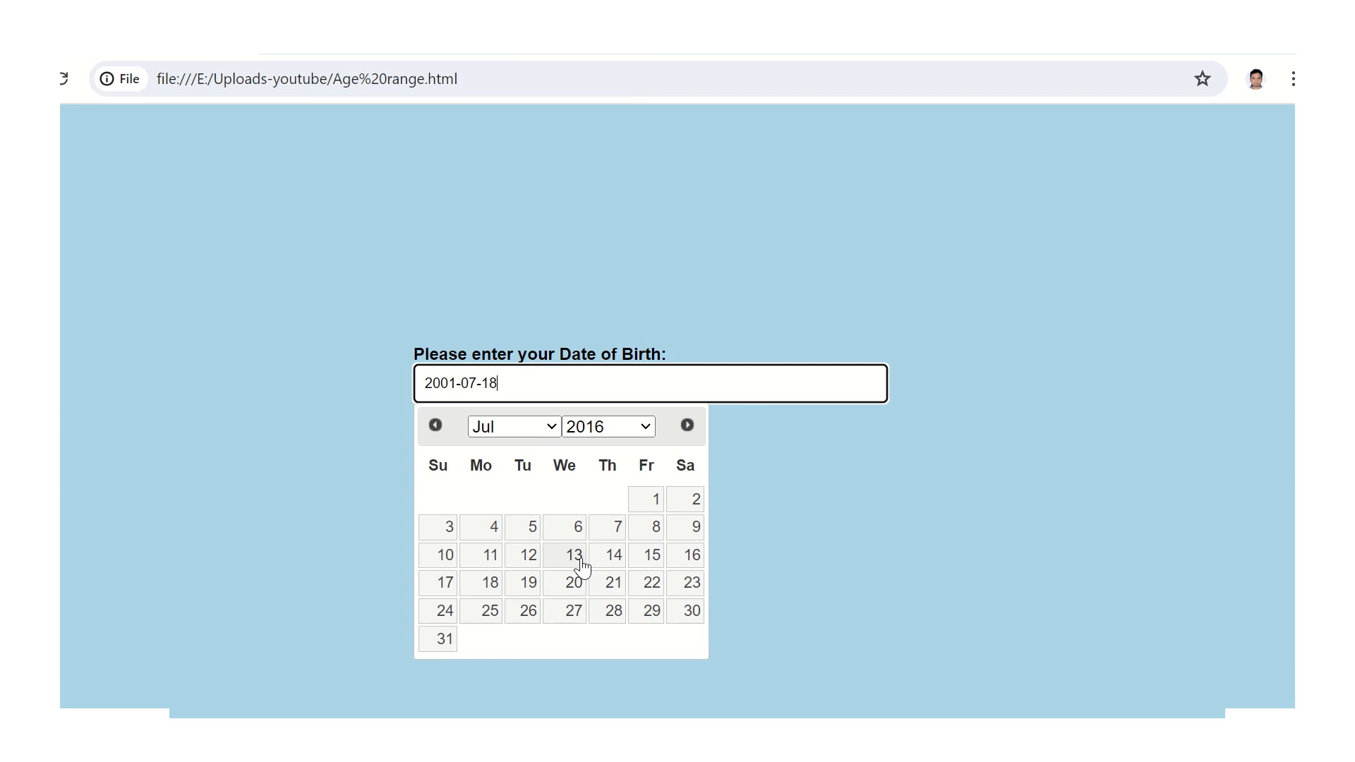
{"action": "left_click", "coordinate": [564, 555]}
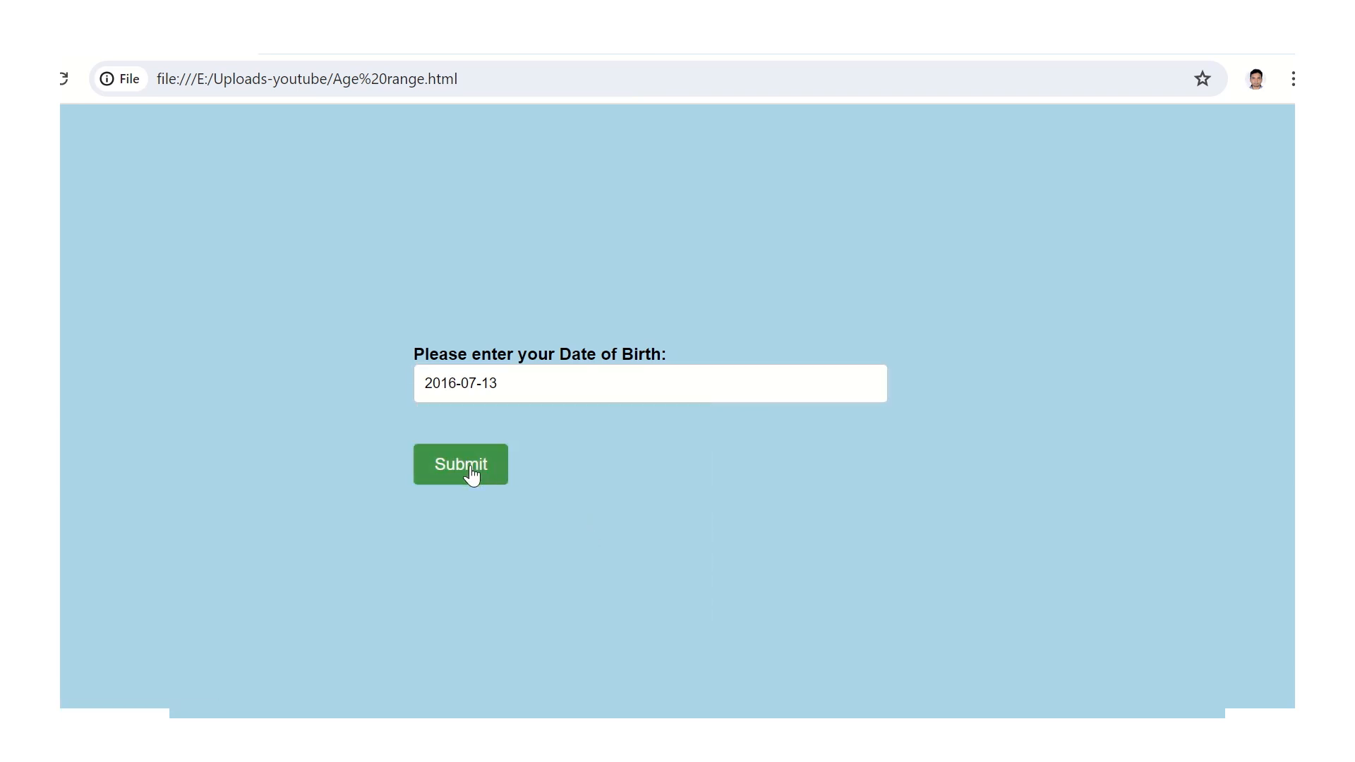
Submit the 2016-07-13 birth date to trigger the under-18 error message.
{"action": "left_click", "coordinate": [460, 465]}
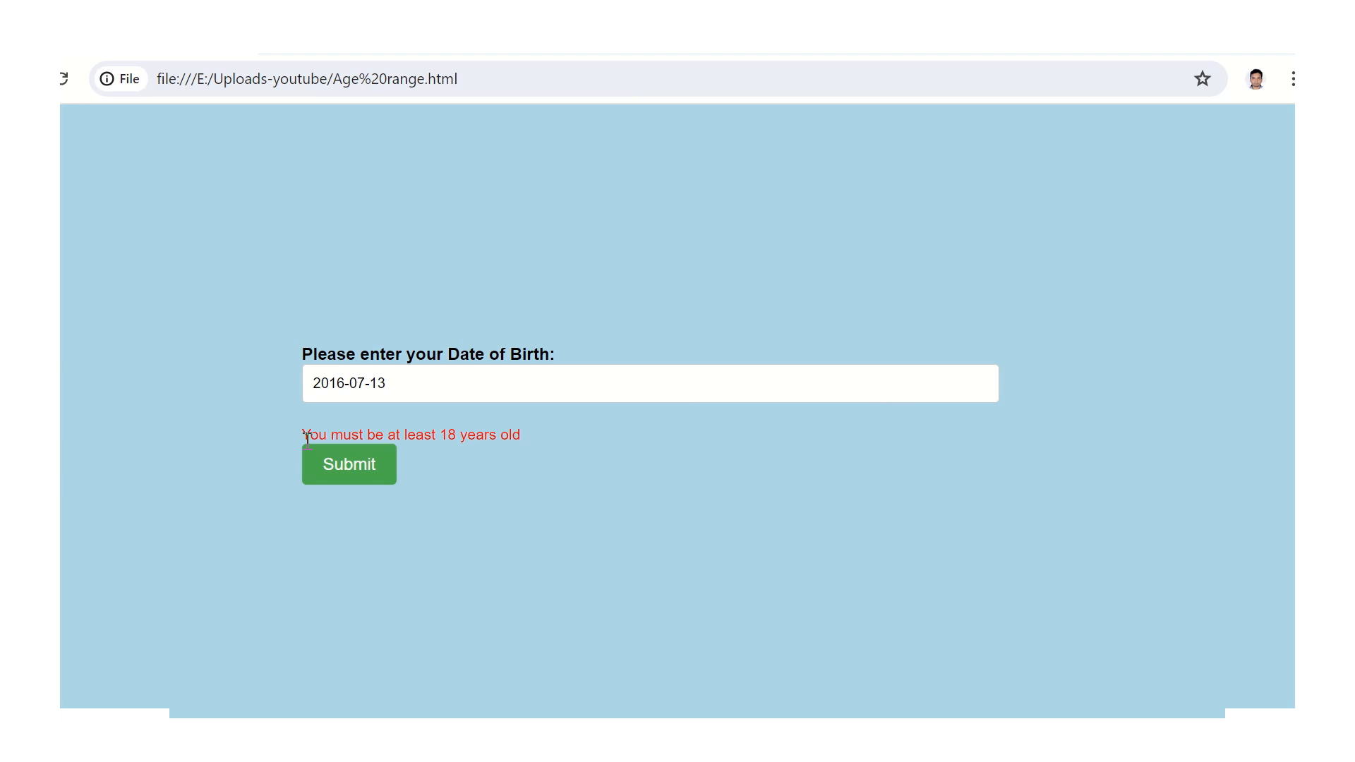
{"action": "mouse_move", "coordinate": [398, 440]}
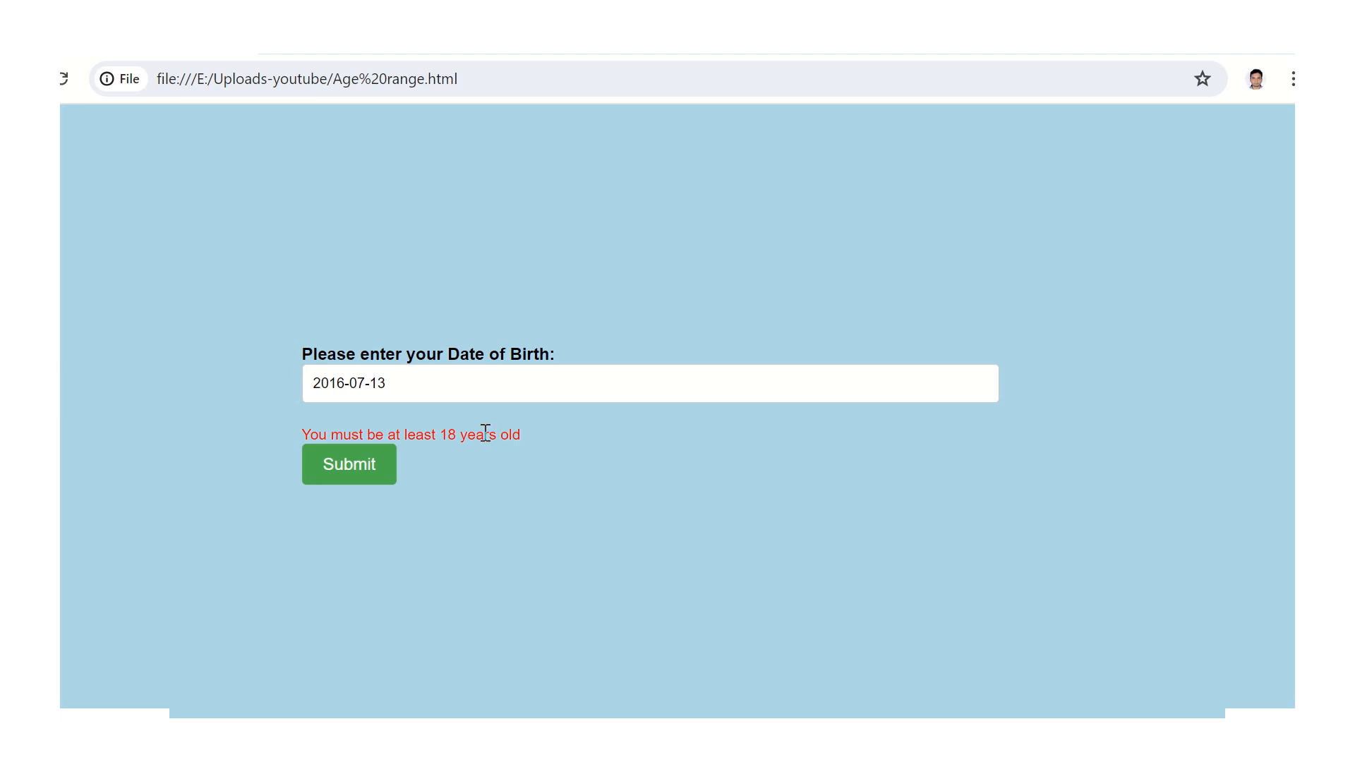
{"action": "mouse_move", "coordinate": [629, 378]}
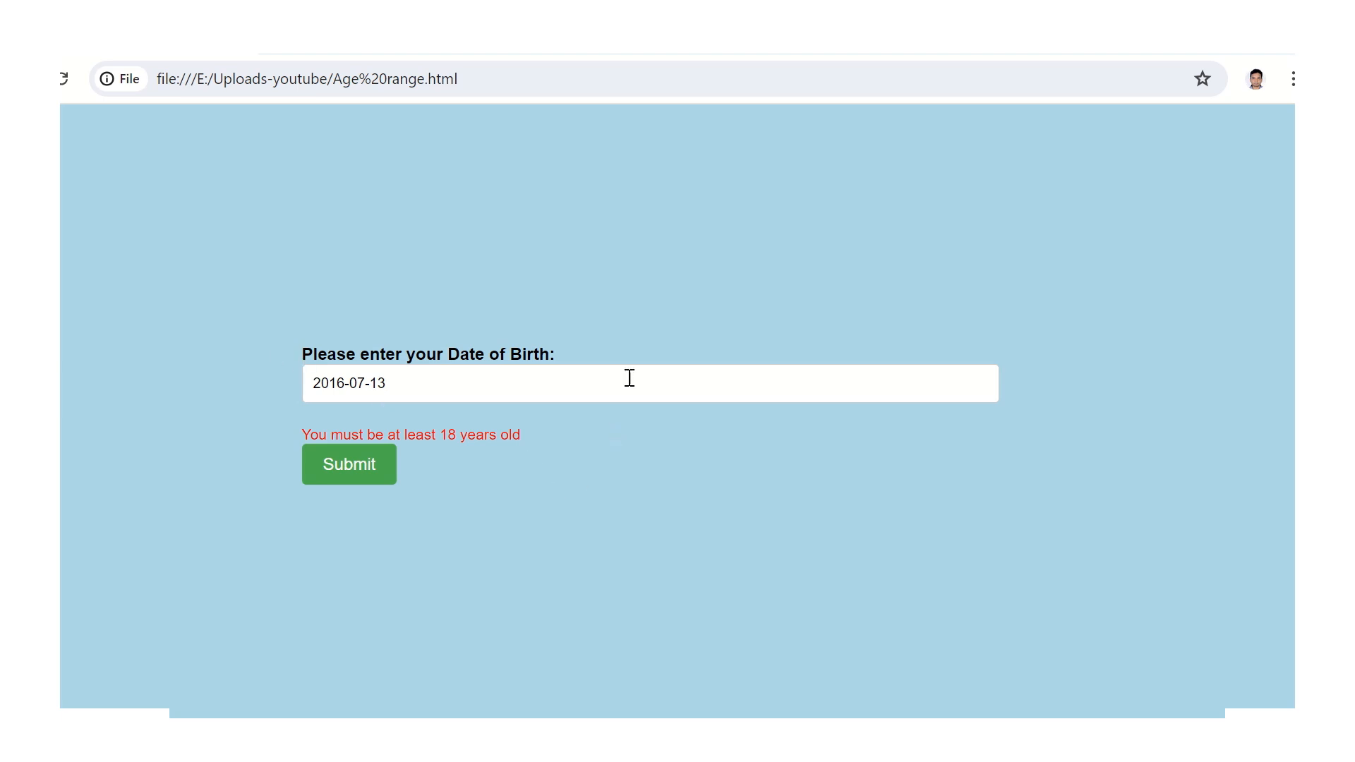
{"action": "mouse_move", "coordinate": [624, 471]}
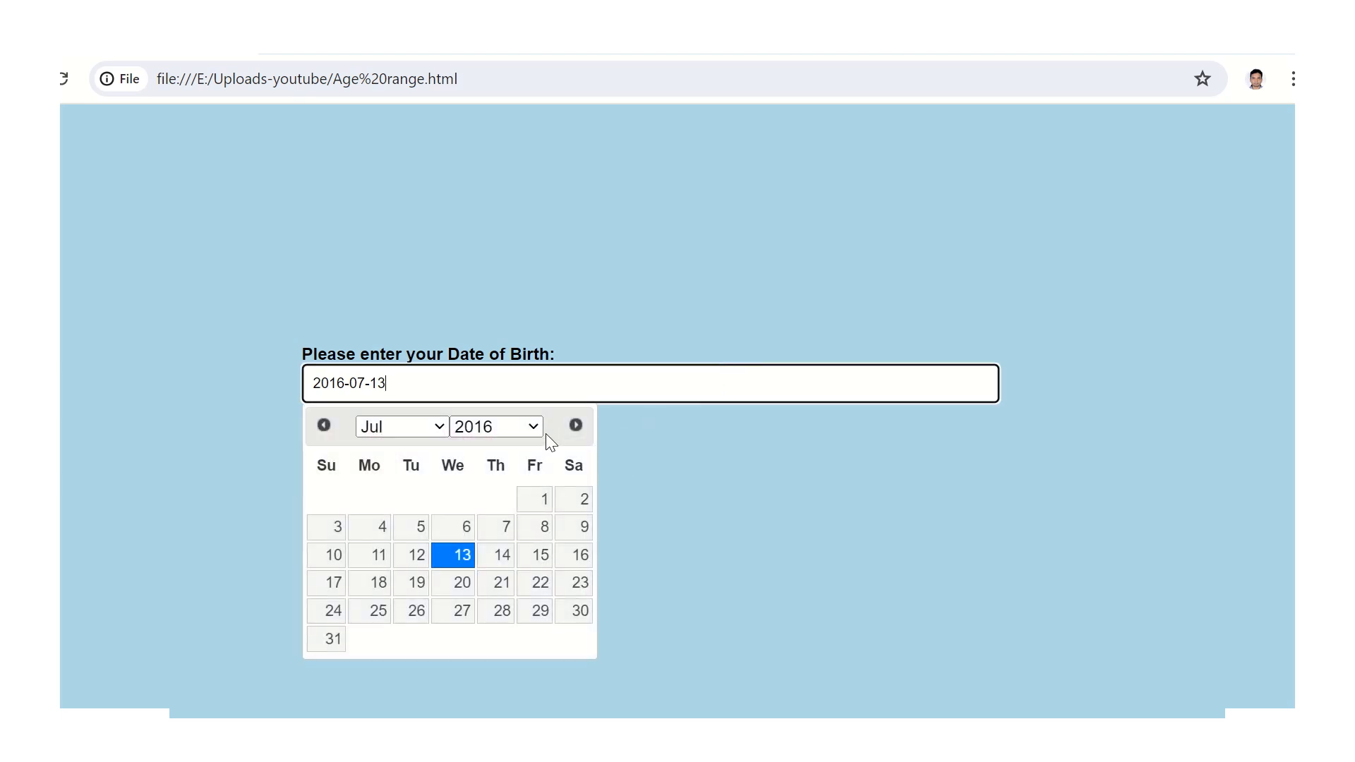
Enter birth date 2003-07-09 and submit it, confirming the 'You are 21 years old' alert.
{"action": "left_click", "coordinate": [496, 427]}
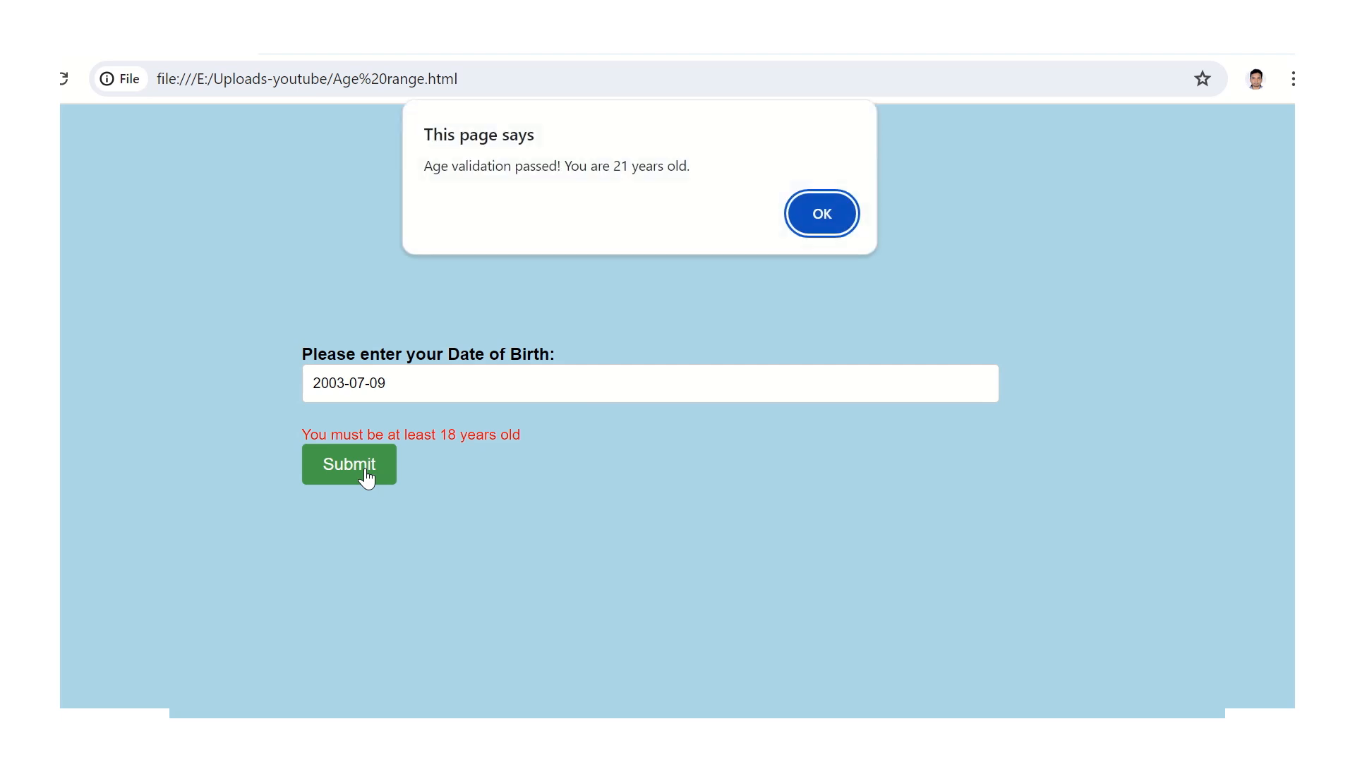
{"action": "mouse_move", "coordinate": [449, 190]}
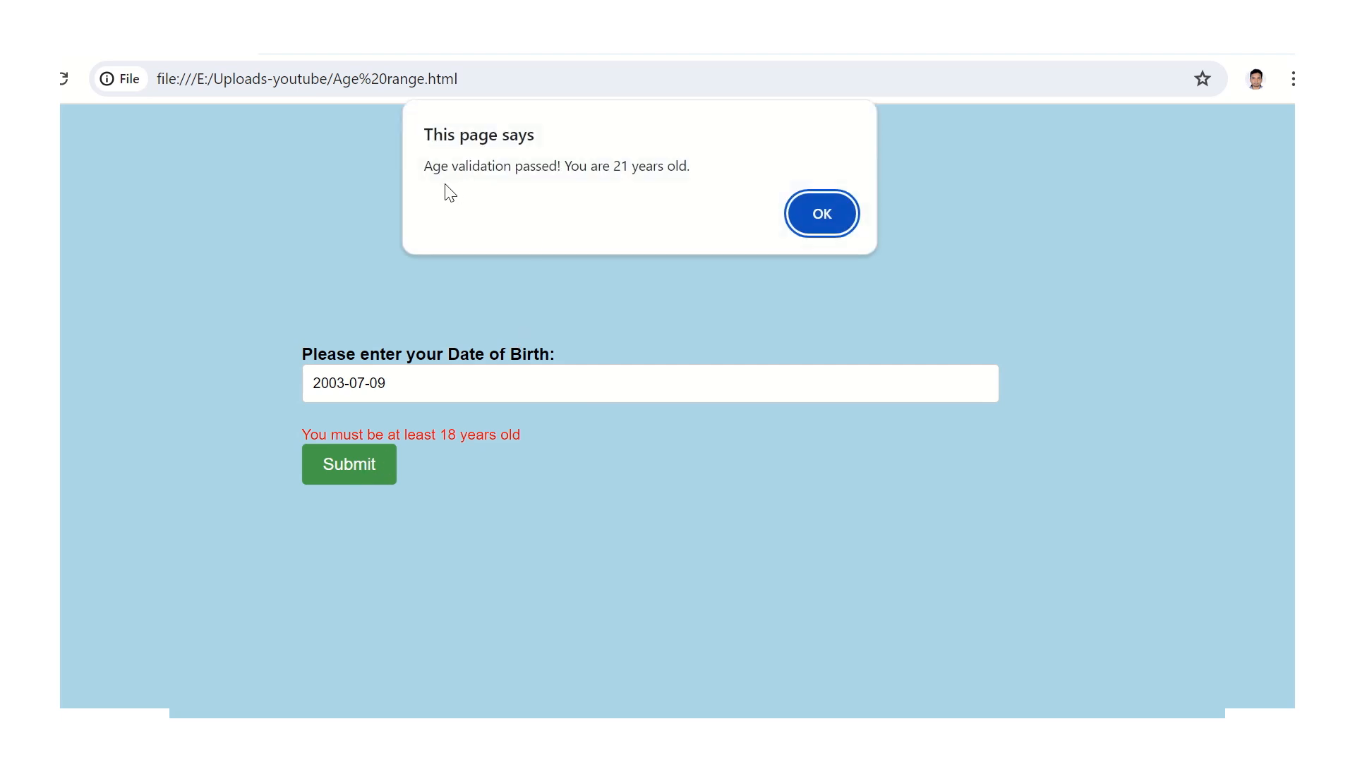
{"action": "mouse_move", "coordinate": [578, 192]}
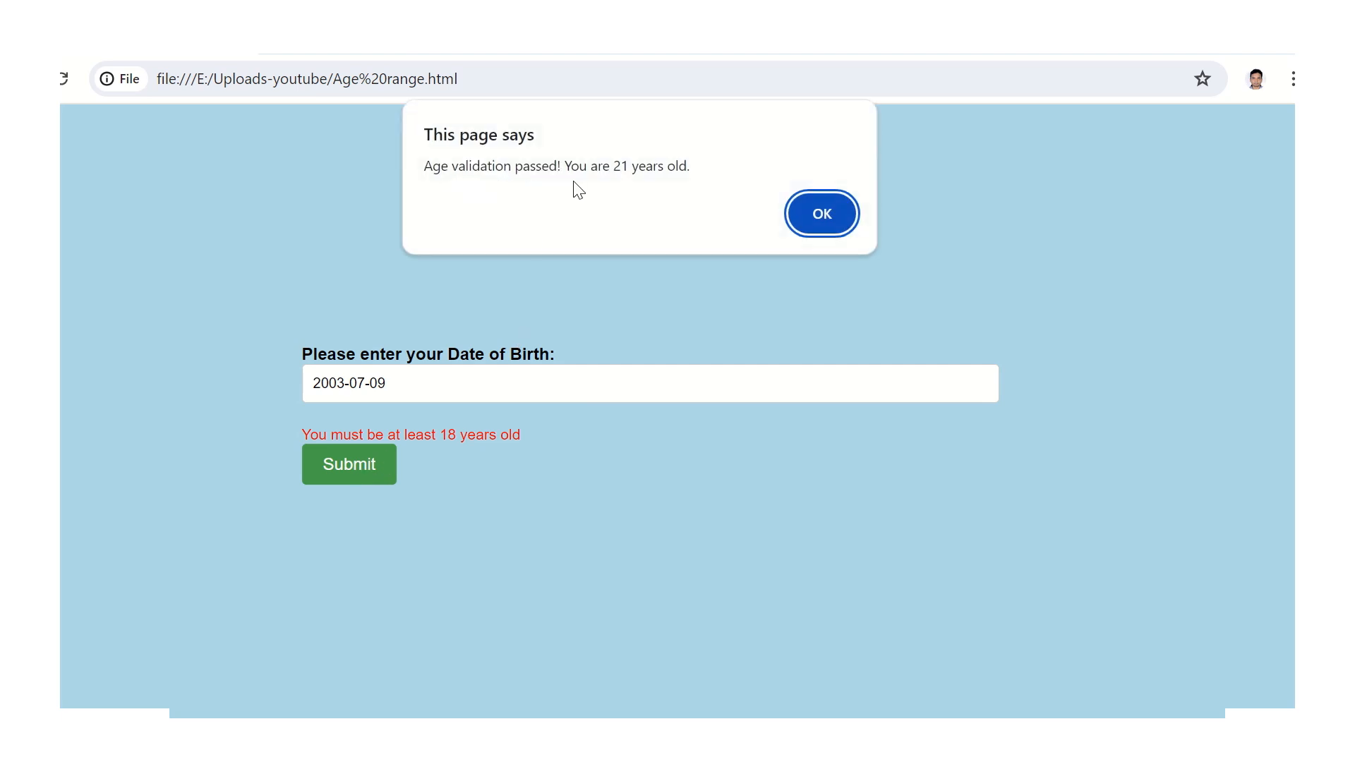
{"action": "mouse_move", "coordinate": [739, 209]}
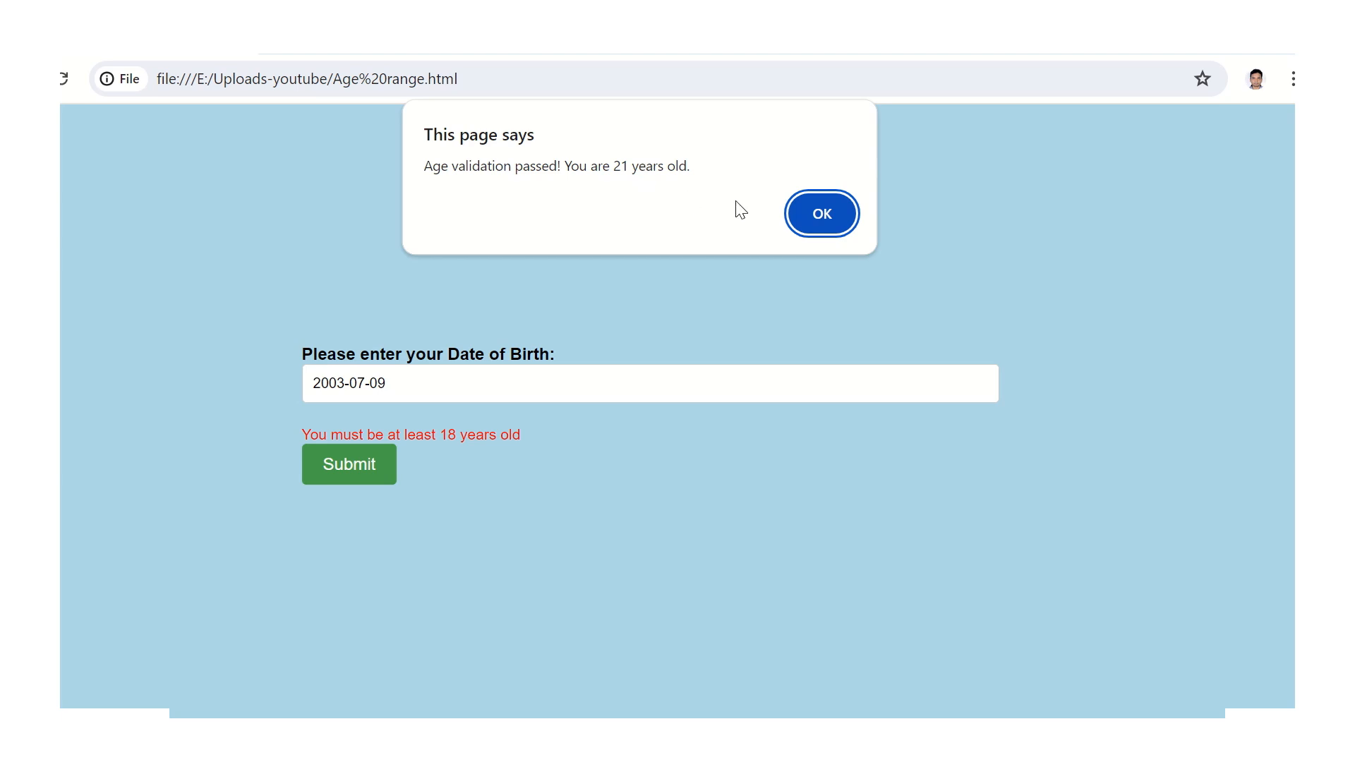
{"action": "left_click", "coordinate": [821, 213]}
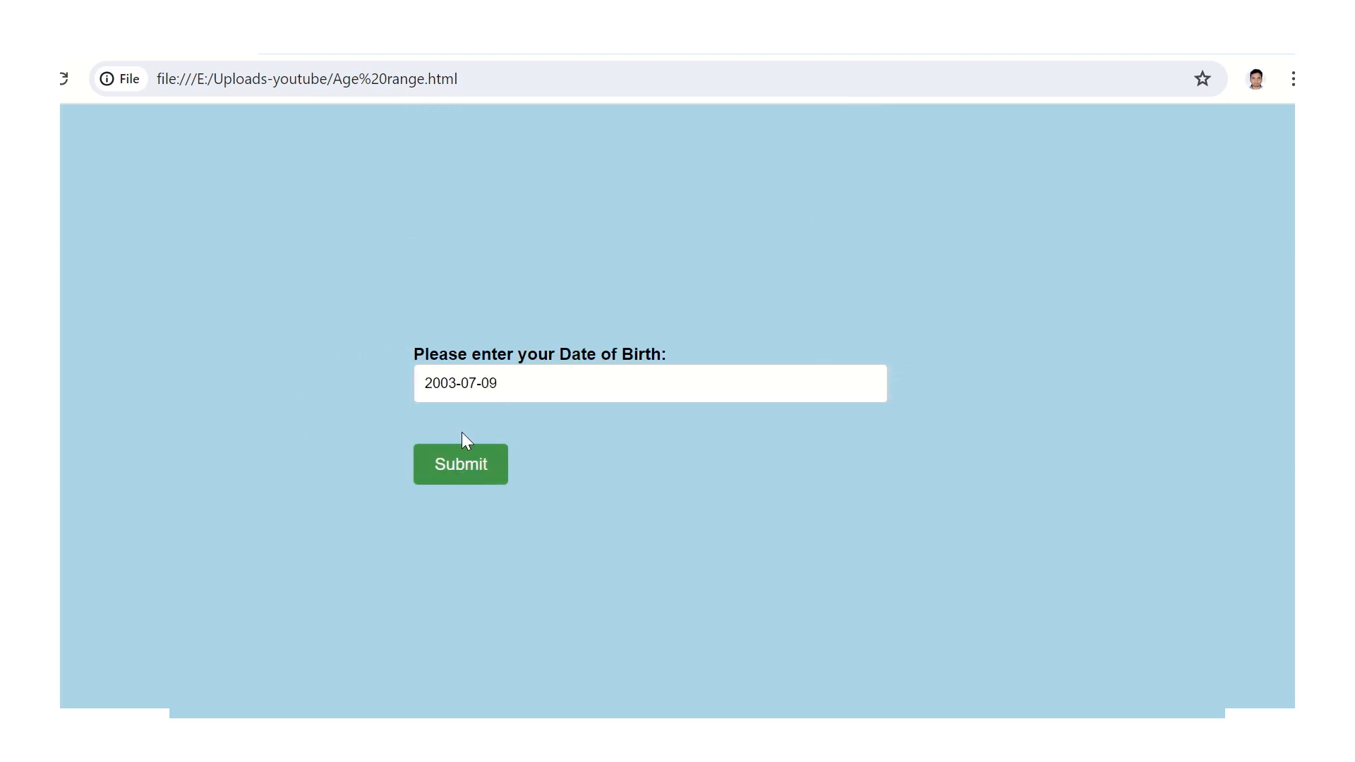
{"action": "left_click", "coordinate": [460, 464]}
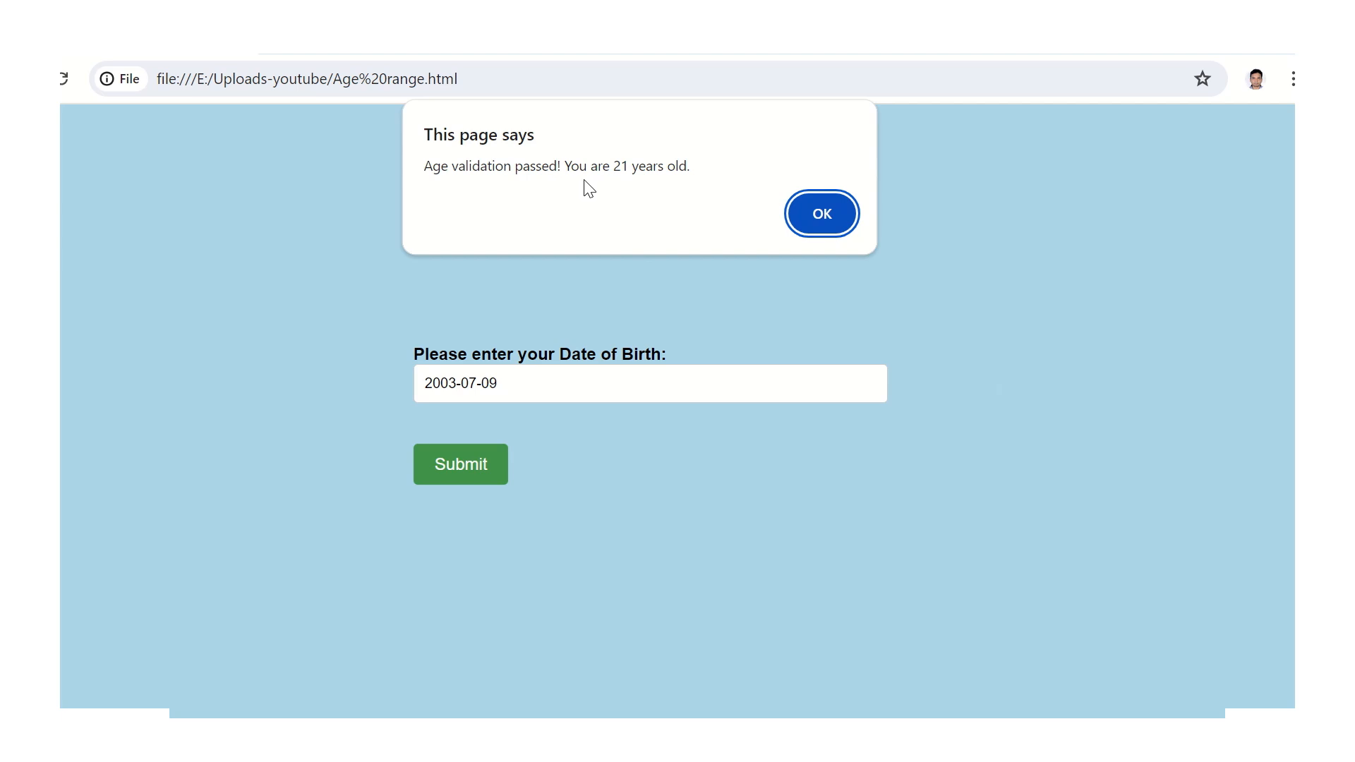
{"action": "mouse_move", "coordinate": [686, 175]}
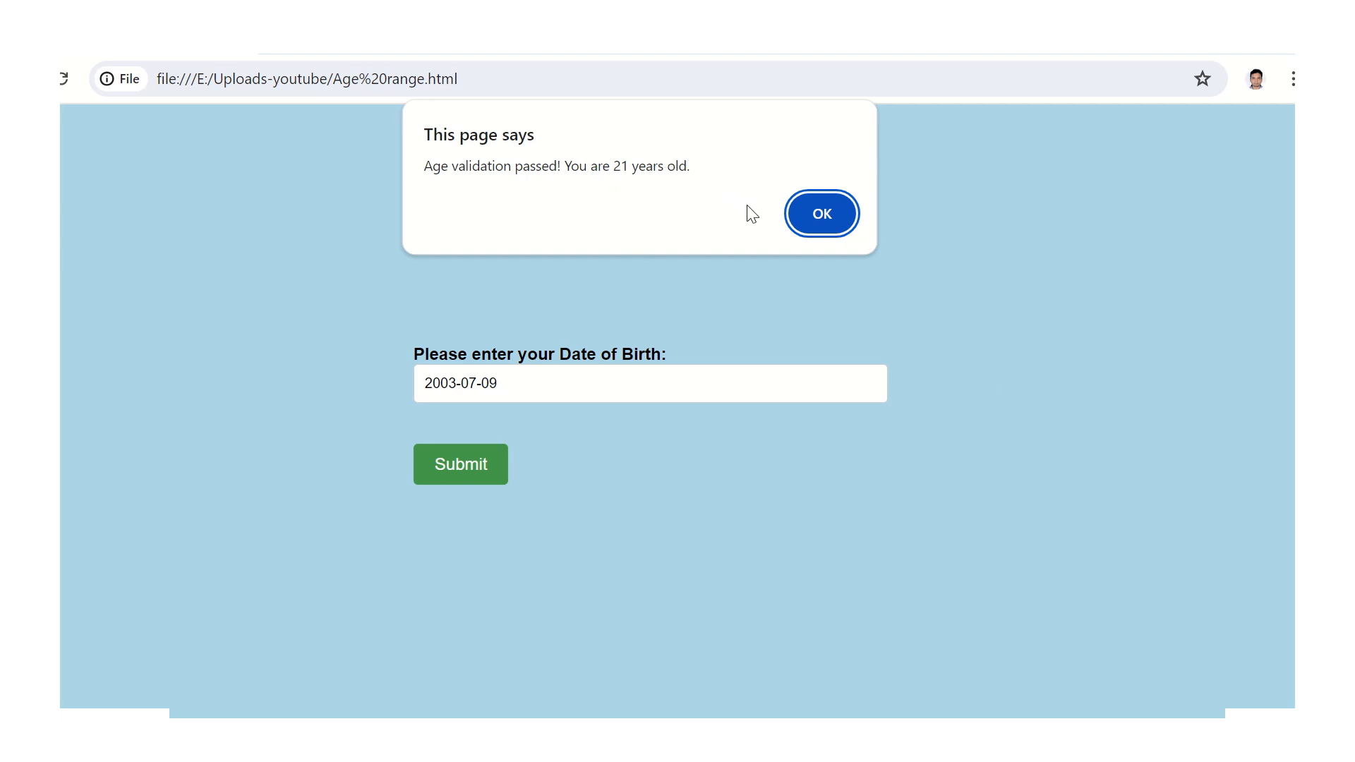
{"action": "mouse_move", "coordinate": [512, 192]}
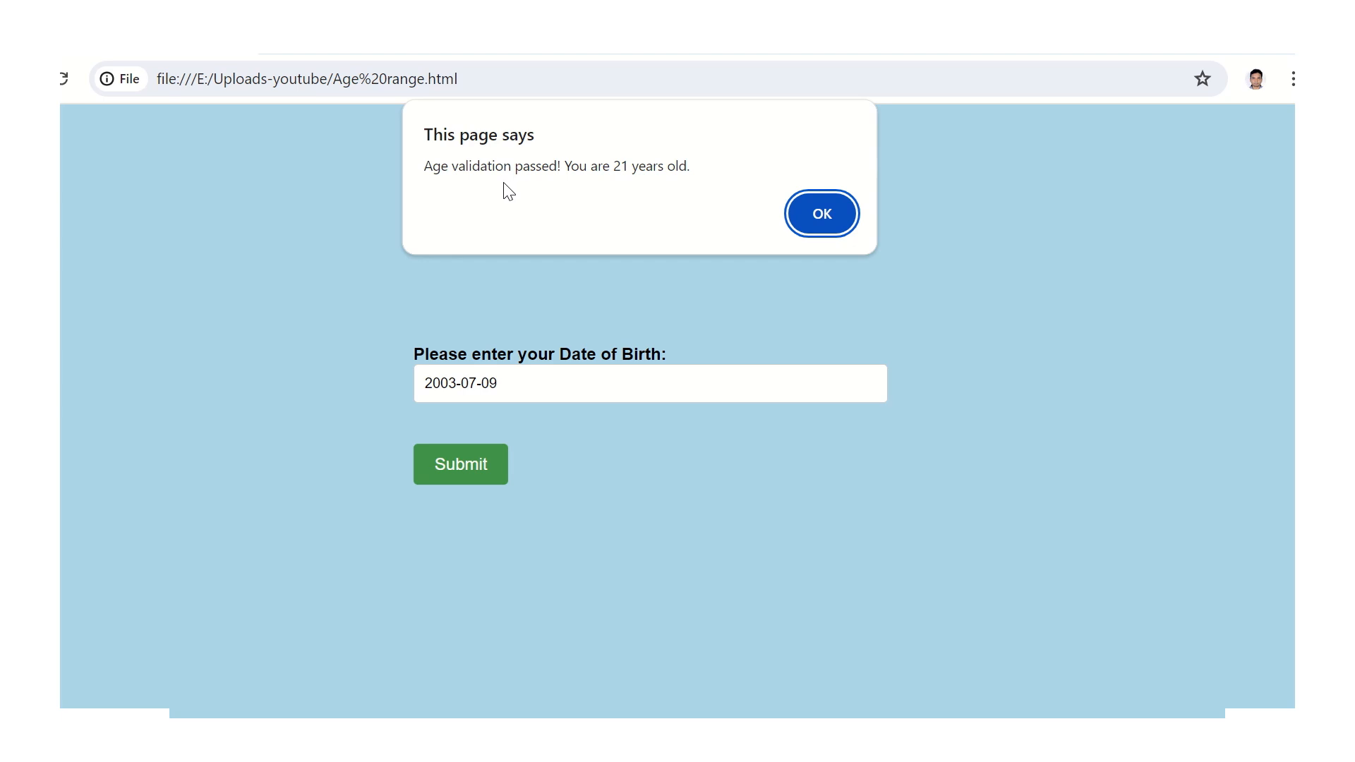
{"action": "mouse_move", "coordinate": [854, 666]}
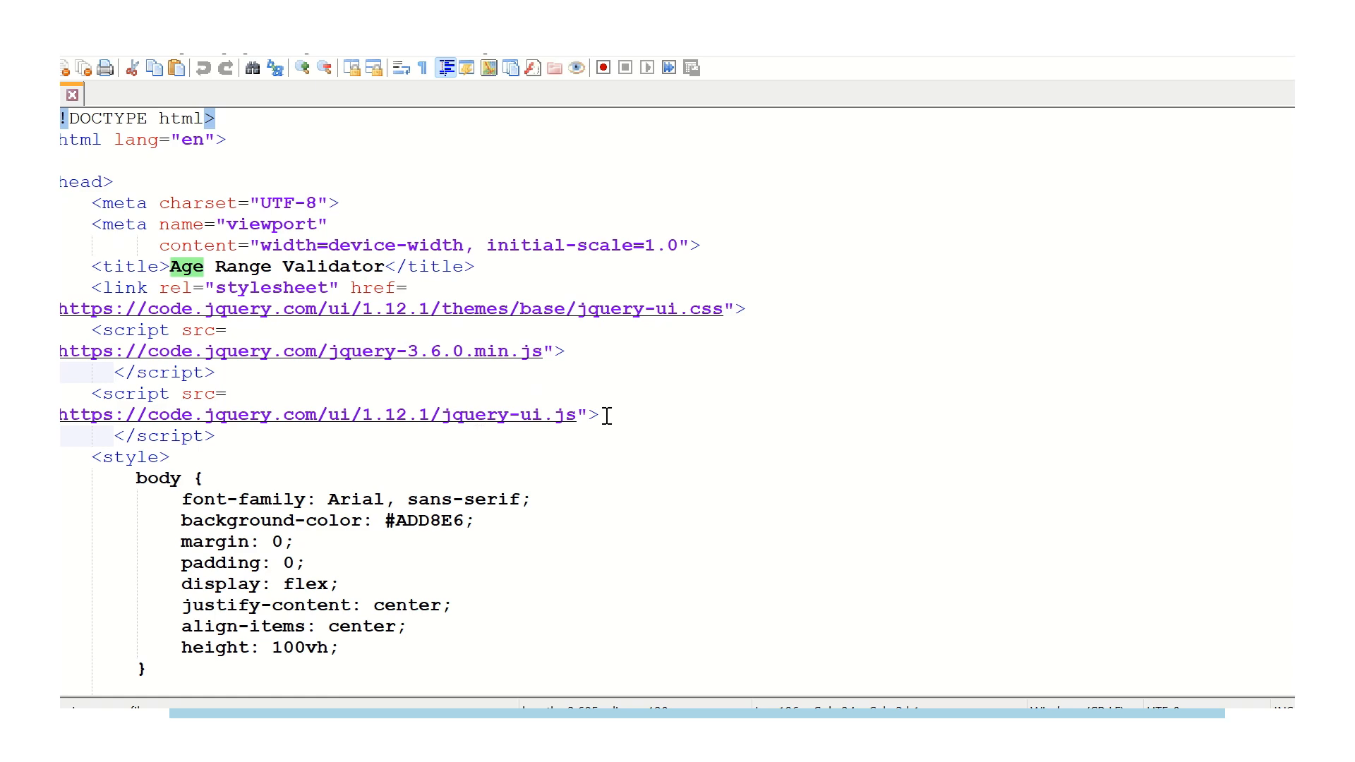
Scroll the HTML source from the head and CSS styles down to the birth-date form.
{"action": "scroll", "scroll_direction": "down", "scroll_amount": 3}
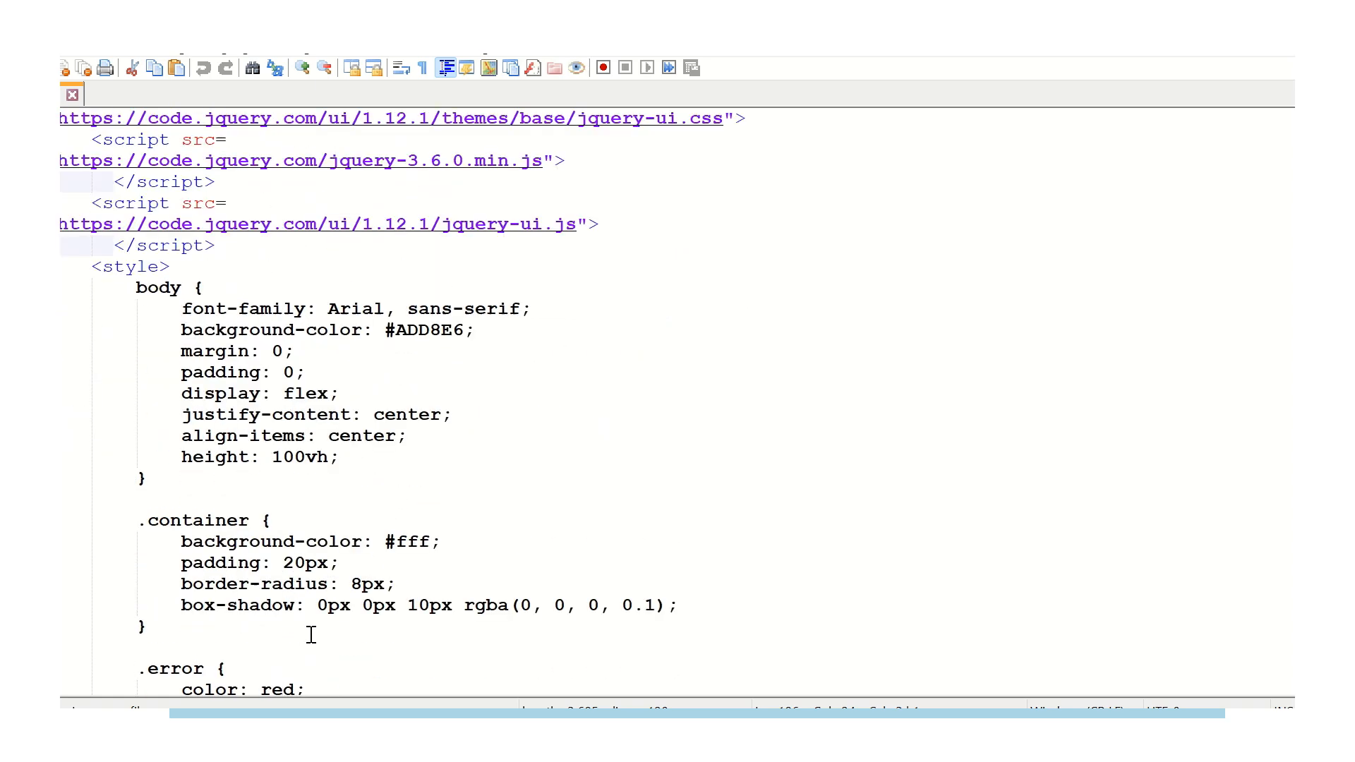
{"action": "scroll", "scroll_direction": "down", "scroll_amount": 3}
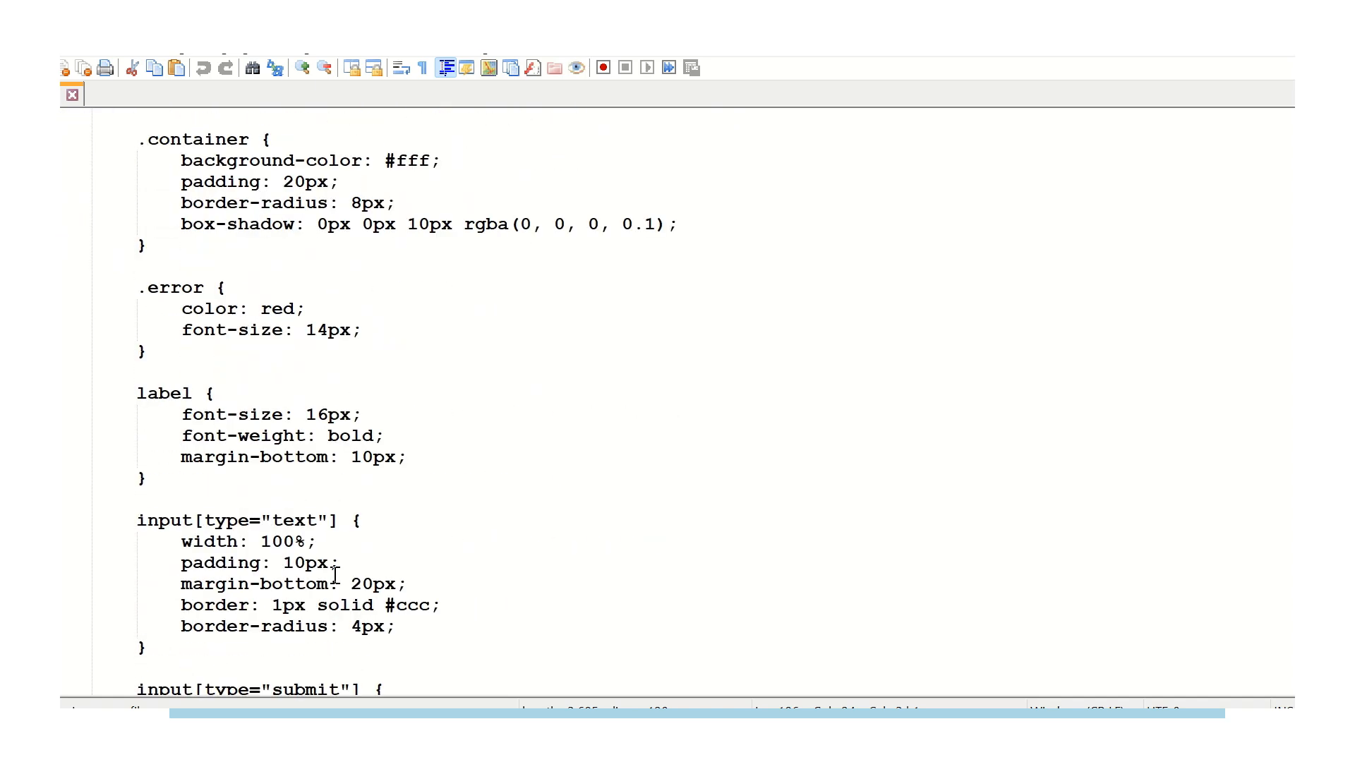
{"action": "scroll", "scroll_direction": "down", "scroll_amount": 3}
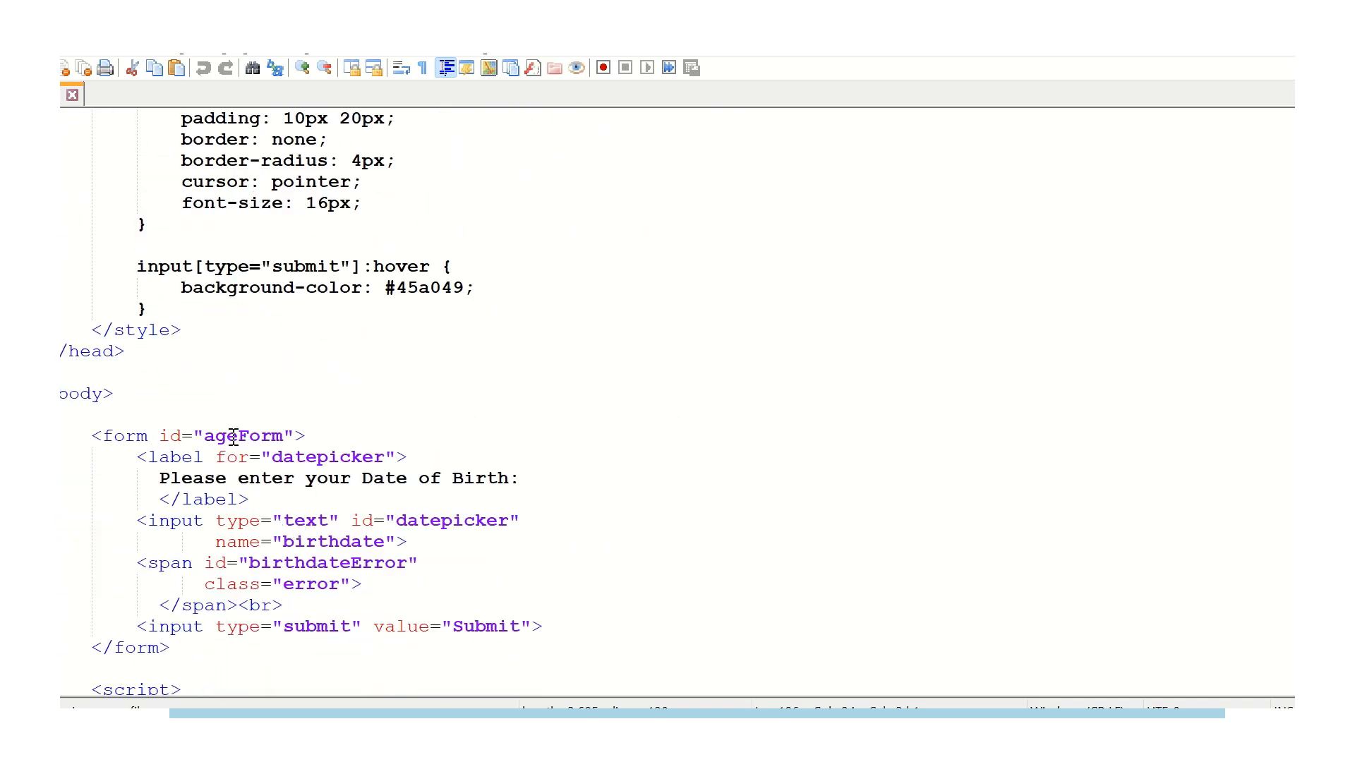
Scroll past the datepicker setup to the submit handler's birthdate check and age calculation.
{"action": "left_click", "coordinate": [238, 436]}
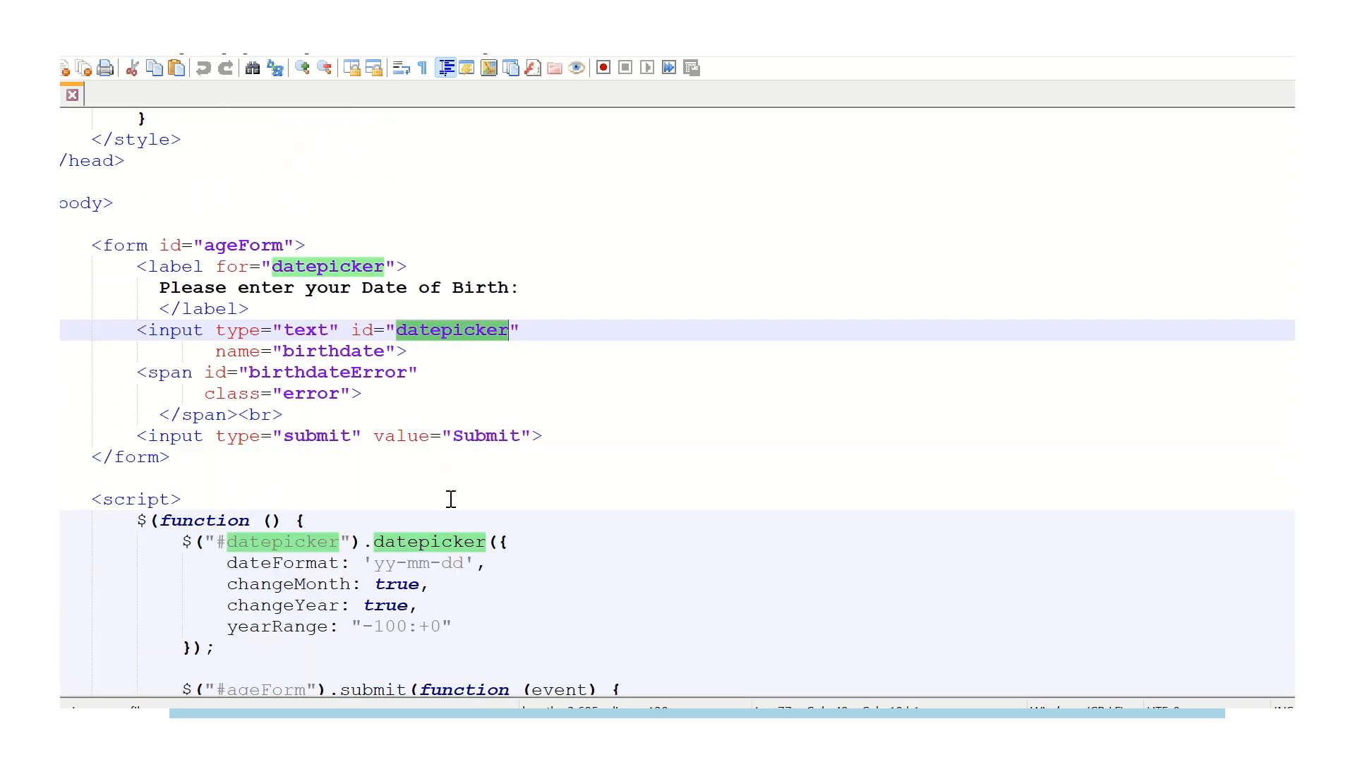
{"action": "scroll", "scroll_direction": "down", "scroll_amount": 3}
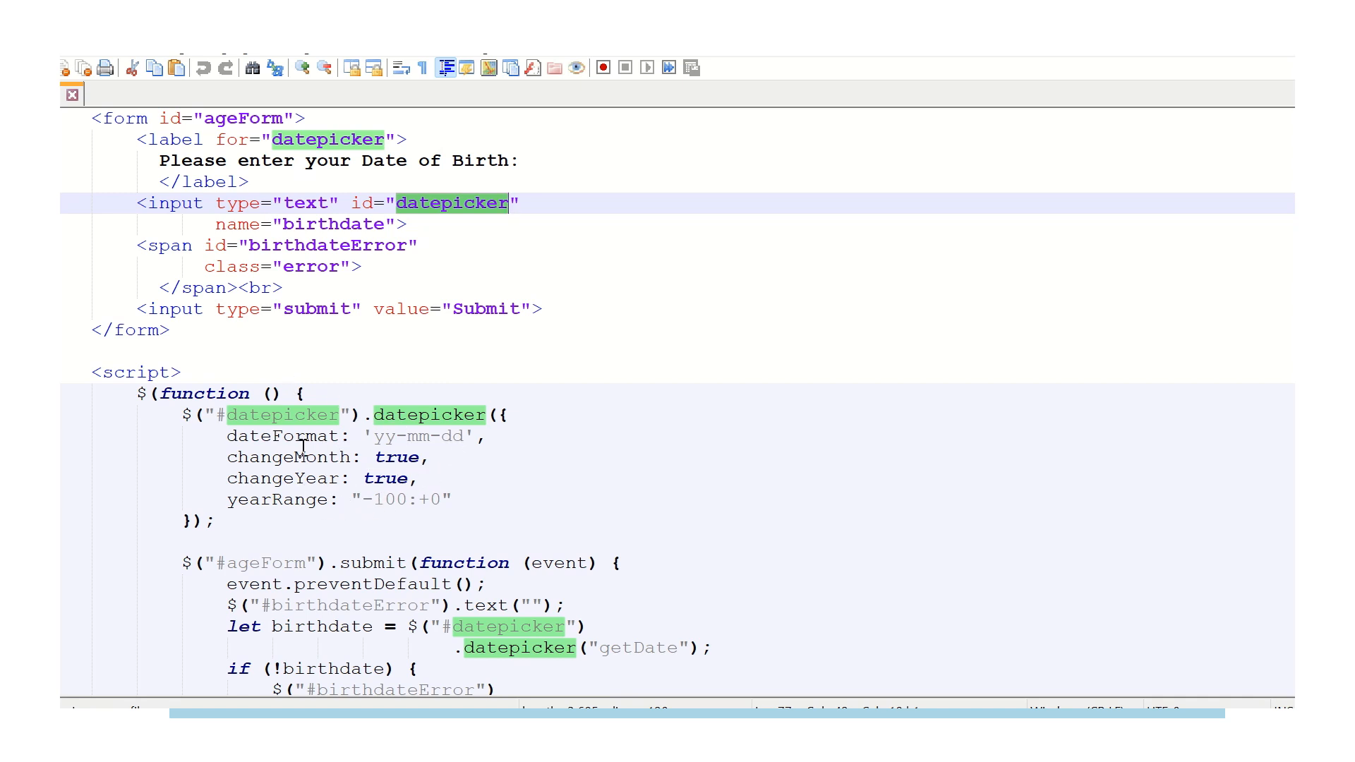
{"action": "mouse_move", "coordinate": [302, 460]}
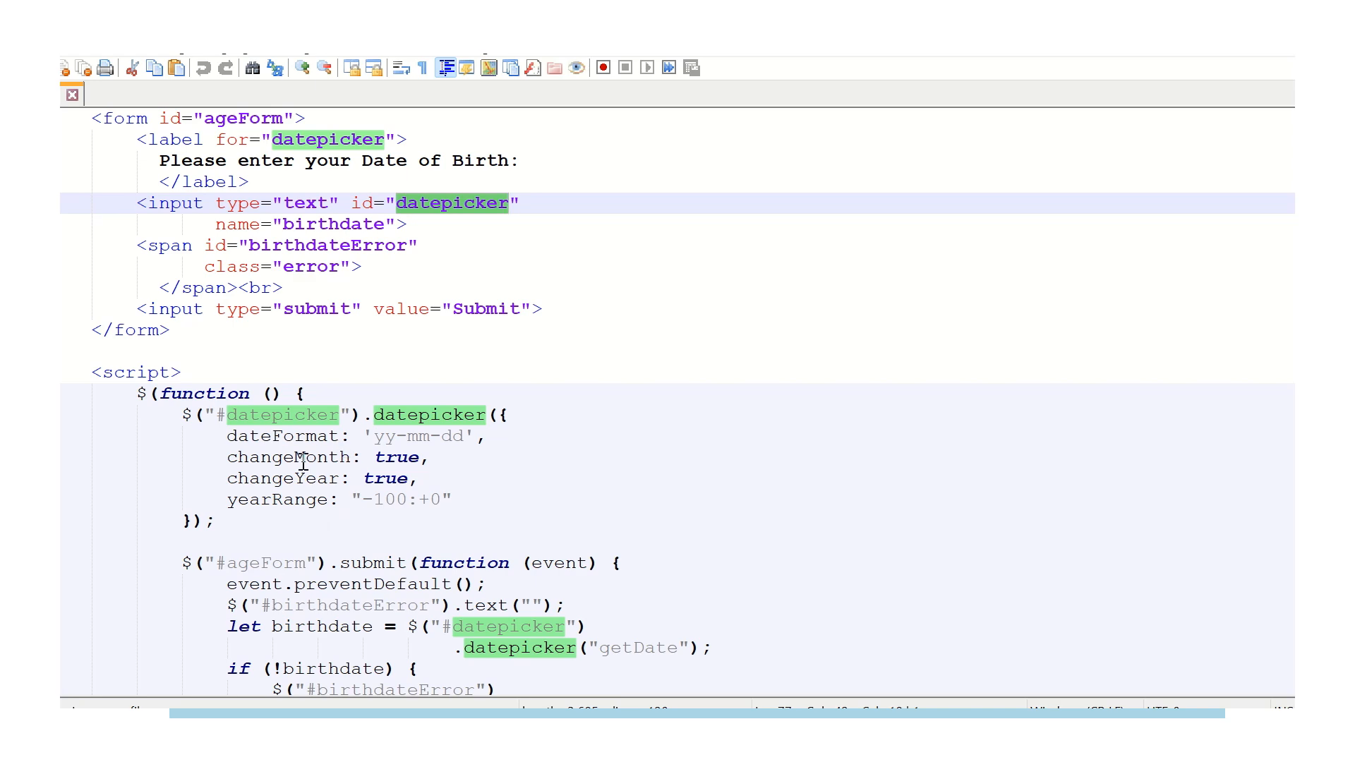
{"action": "mouse_move", "coordinate": [341, 501]}
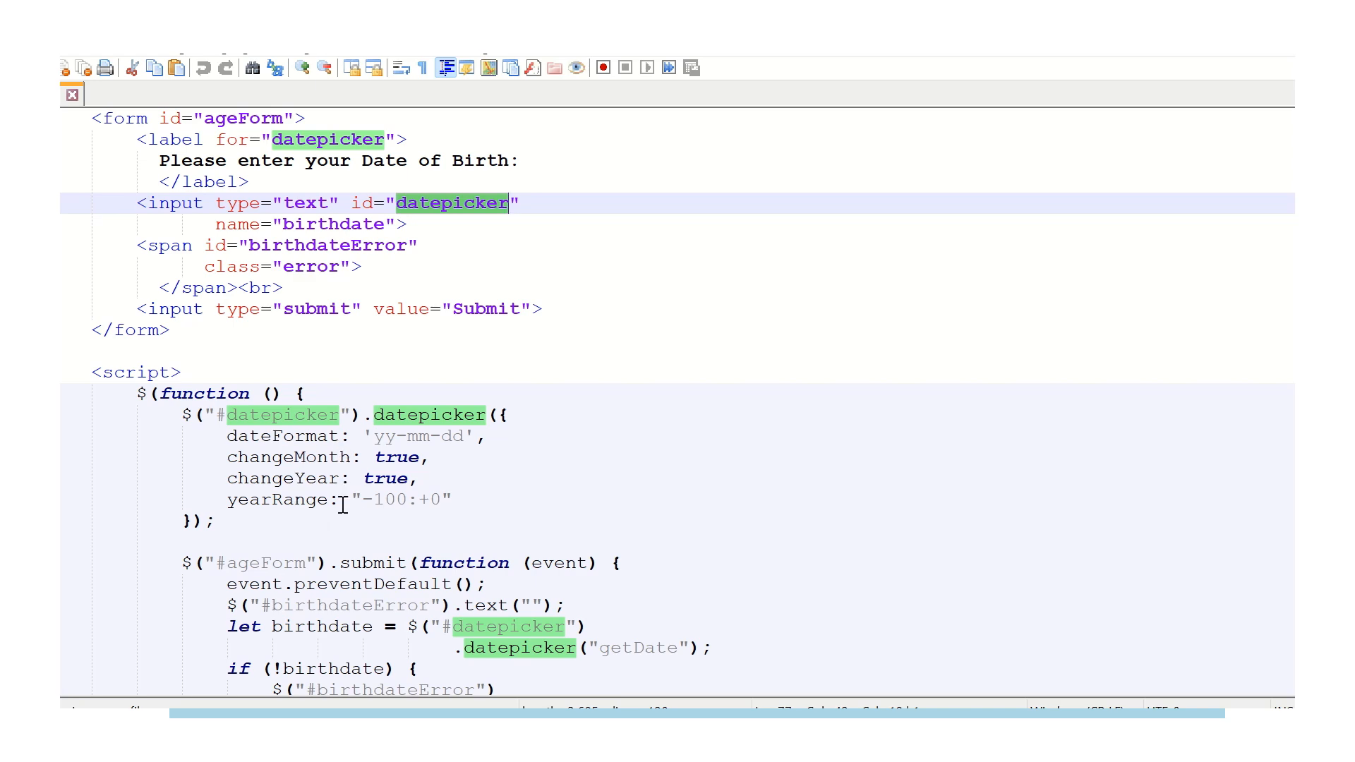
{"action": "scroll", "scroll_direction": "down", "scroll_amount": 3}
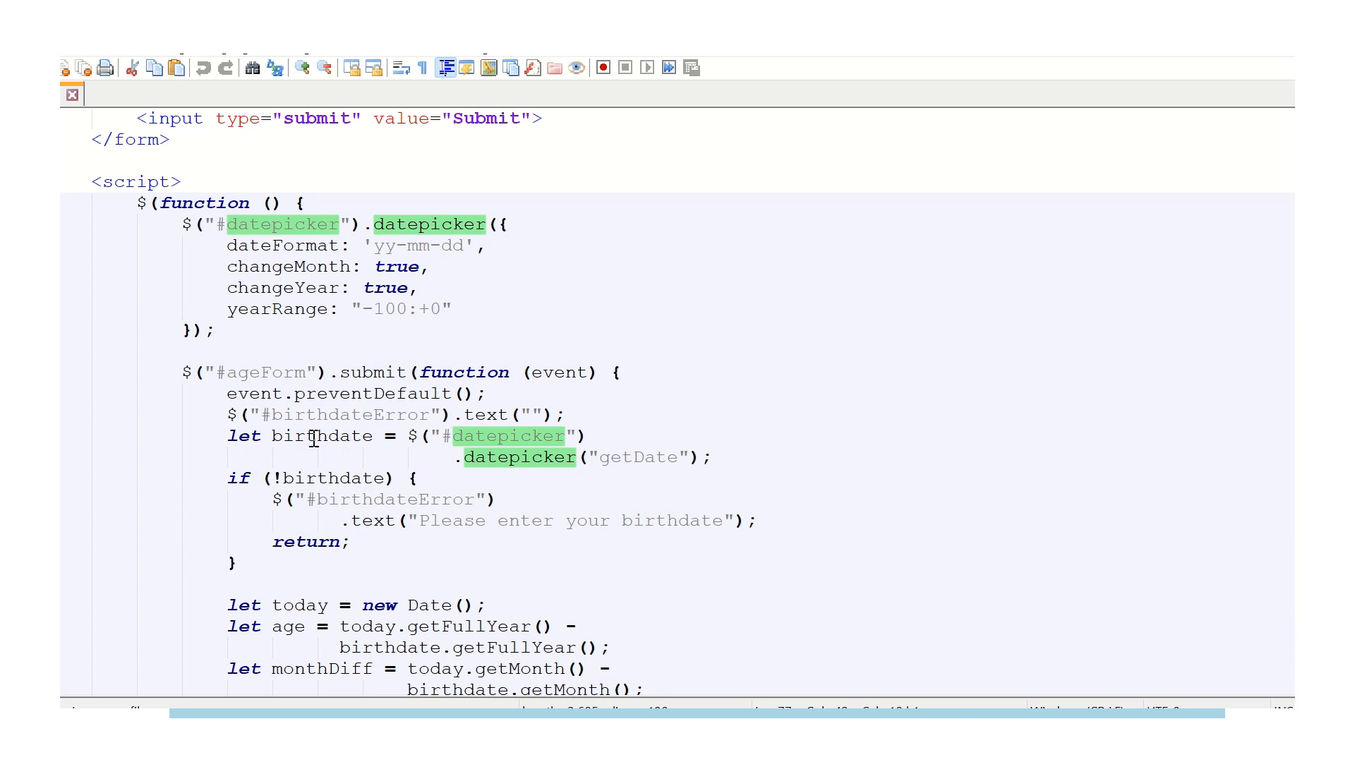
Highlight all uses of birthdate and move down to the month-difference adjustment and under-18 check.
{"action": "double_click", "coordinate": [319, 436]}
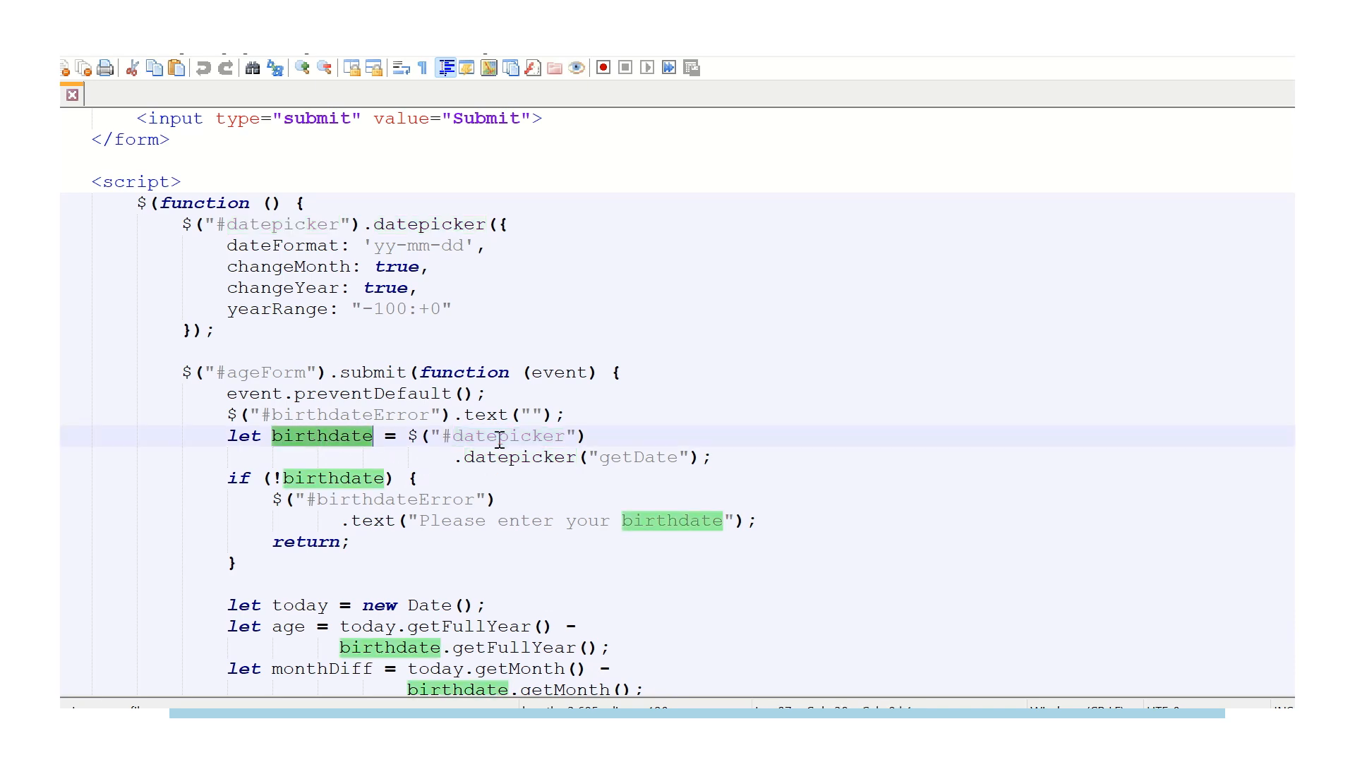
{"action": "mouse_move", "coordinate": [492, 456]}
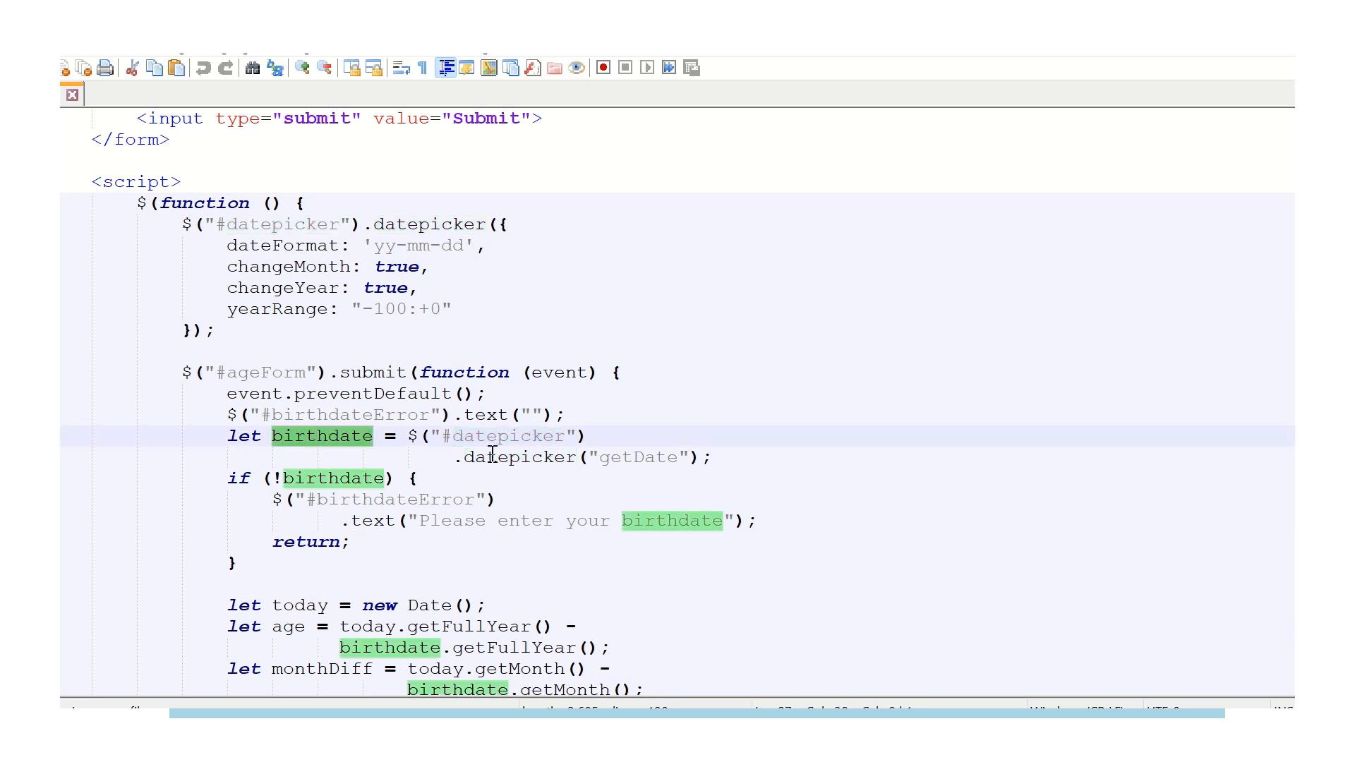
{"action": "scroll", "scroll_direction": "down", "scroll_amount": 3}
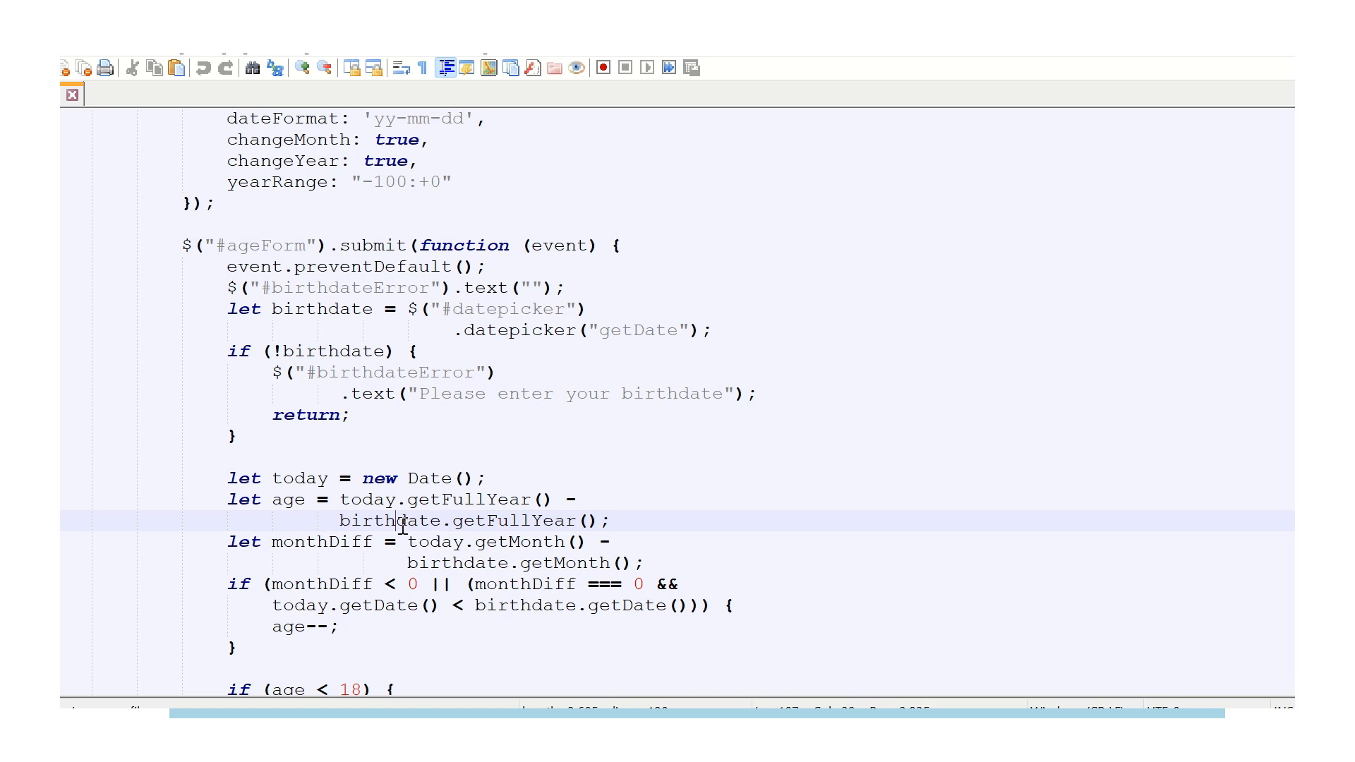
{"action": "double_click", "coordinate": [389, 521]}
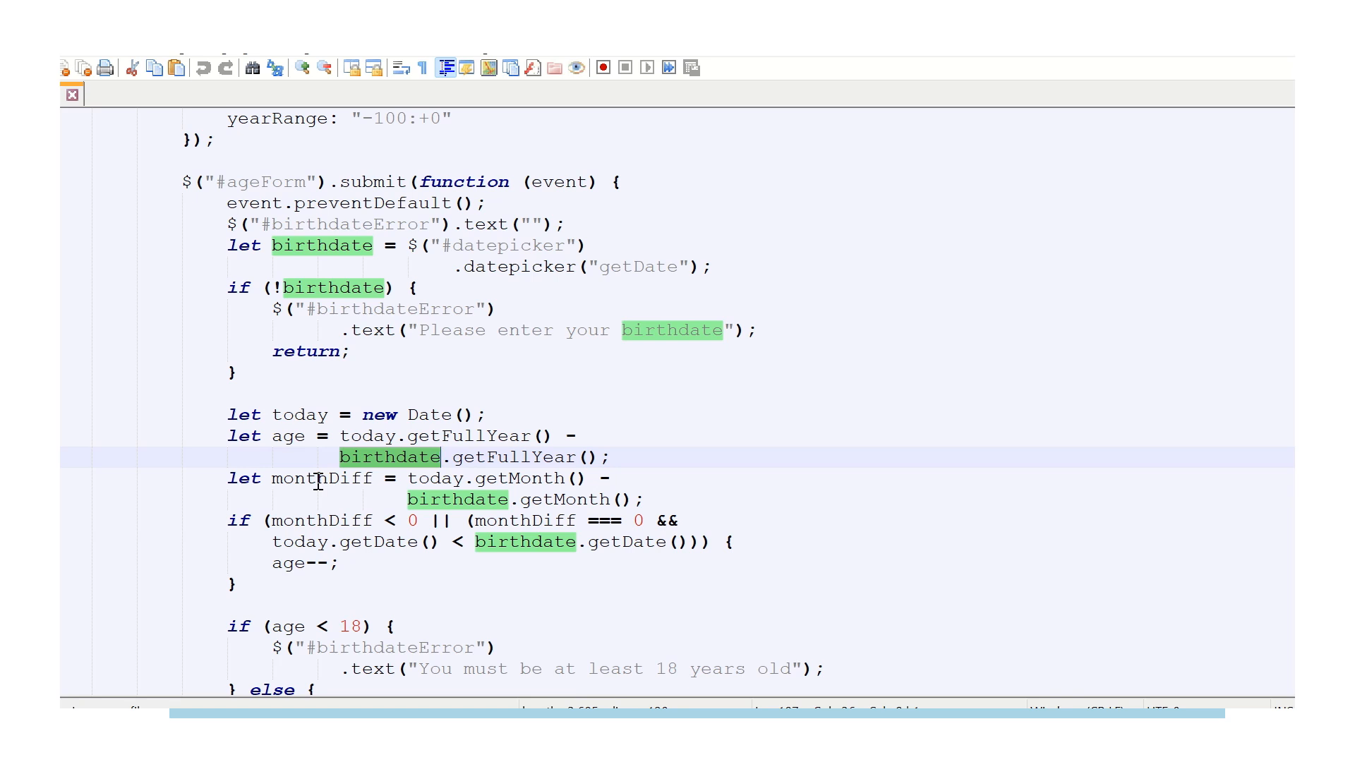
Highlight uses of monthDiff and age, then reach the validation-passed alert at the script's end.
{"action": "double_click", "coordinate": [319, 478]}
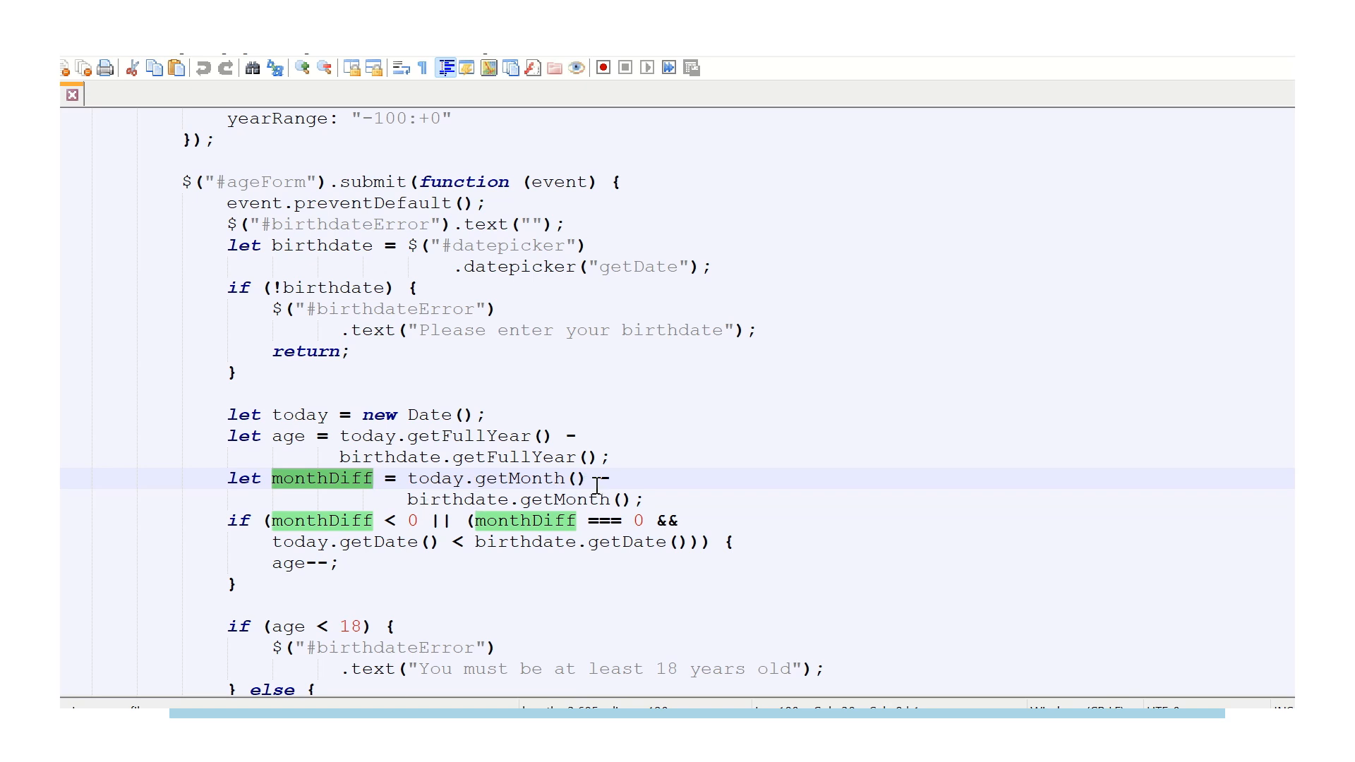
{"action": "mouse_move", "coordinate": [618, 500]}
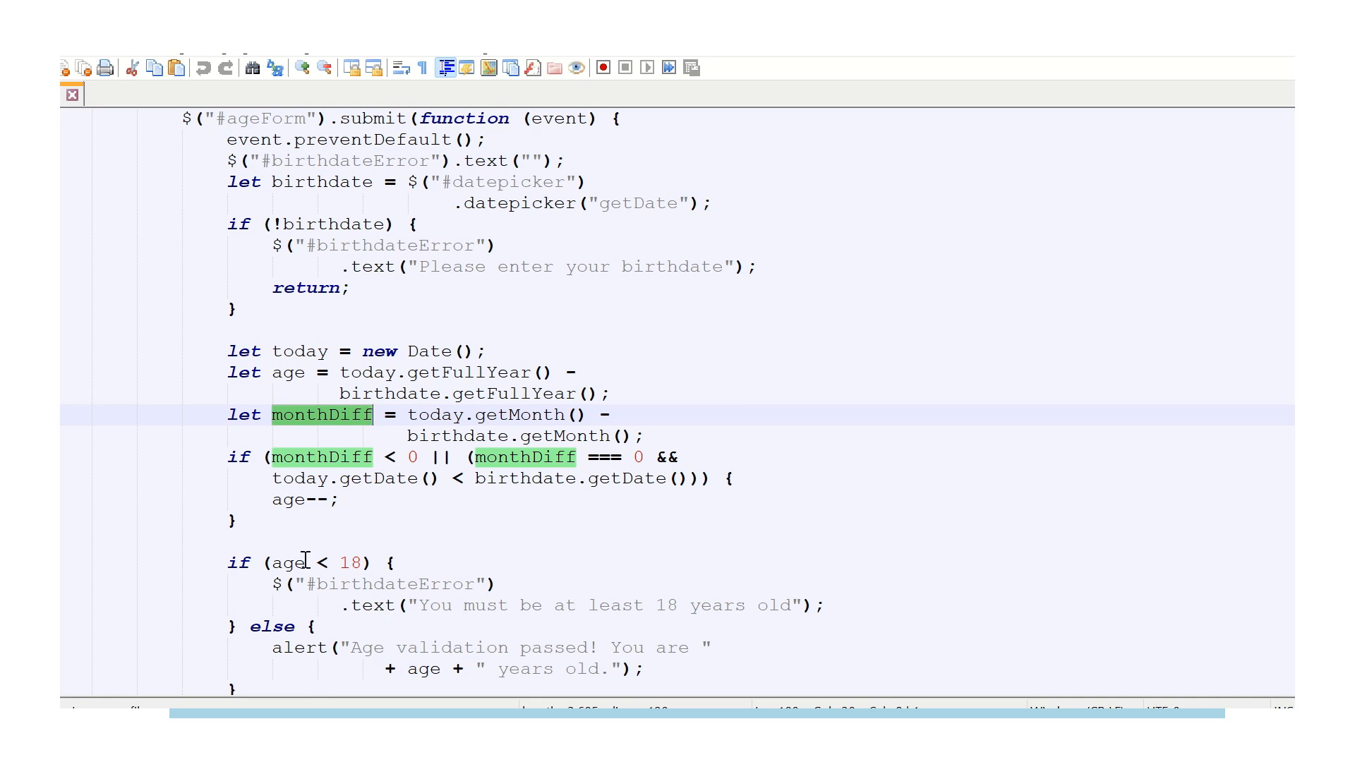
{"action": "double_click", "coordinate": [288, 561]}
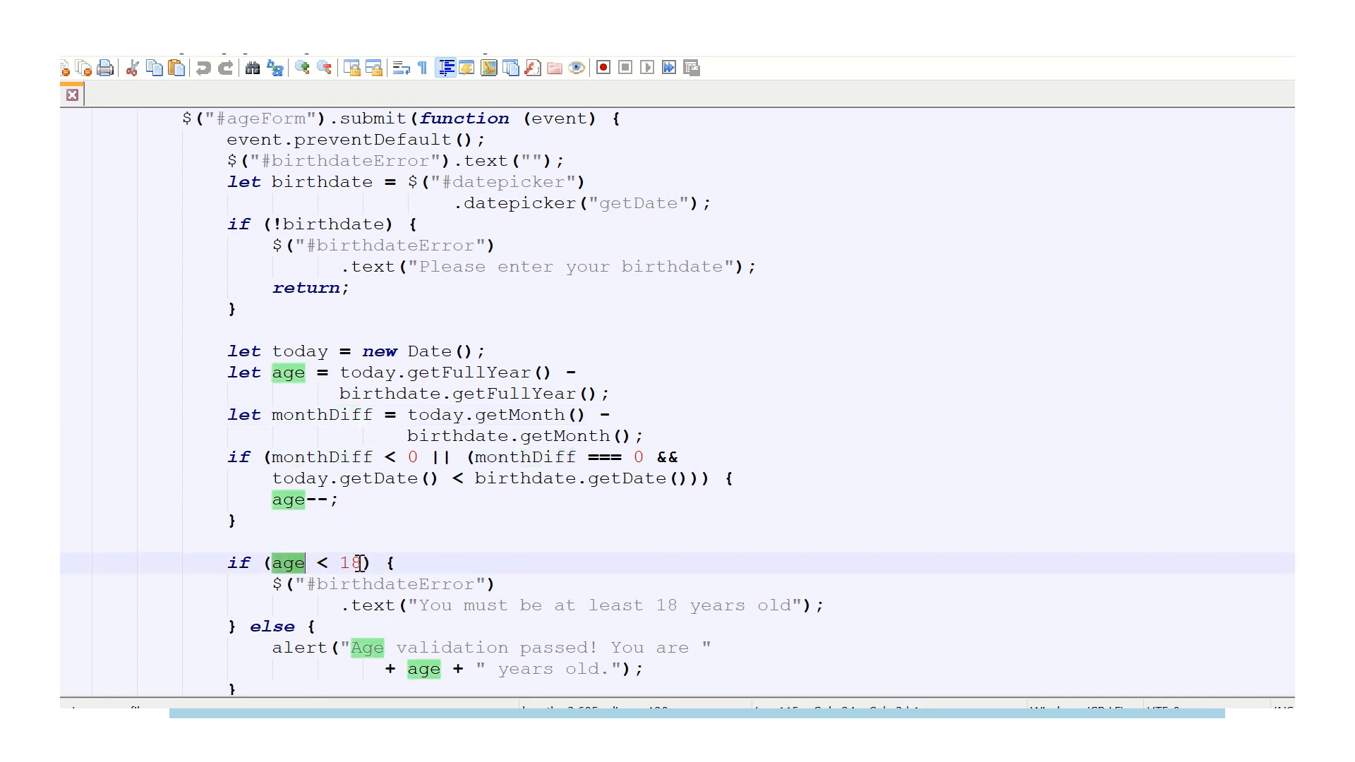
{"action": "scroll", "scroll_direction": "down", "scroll_amount": 3}
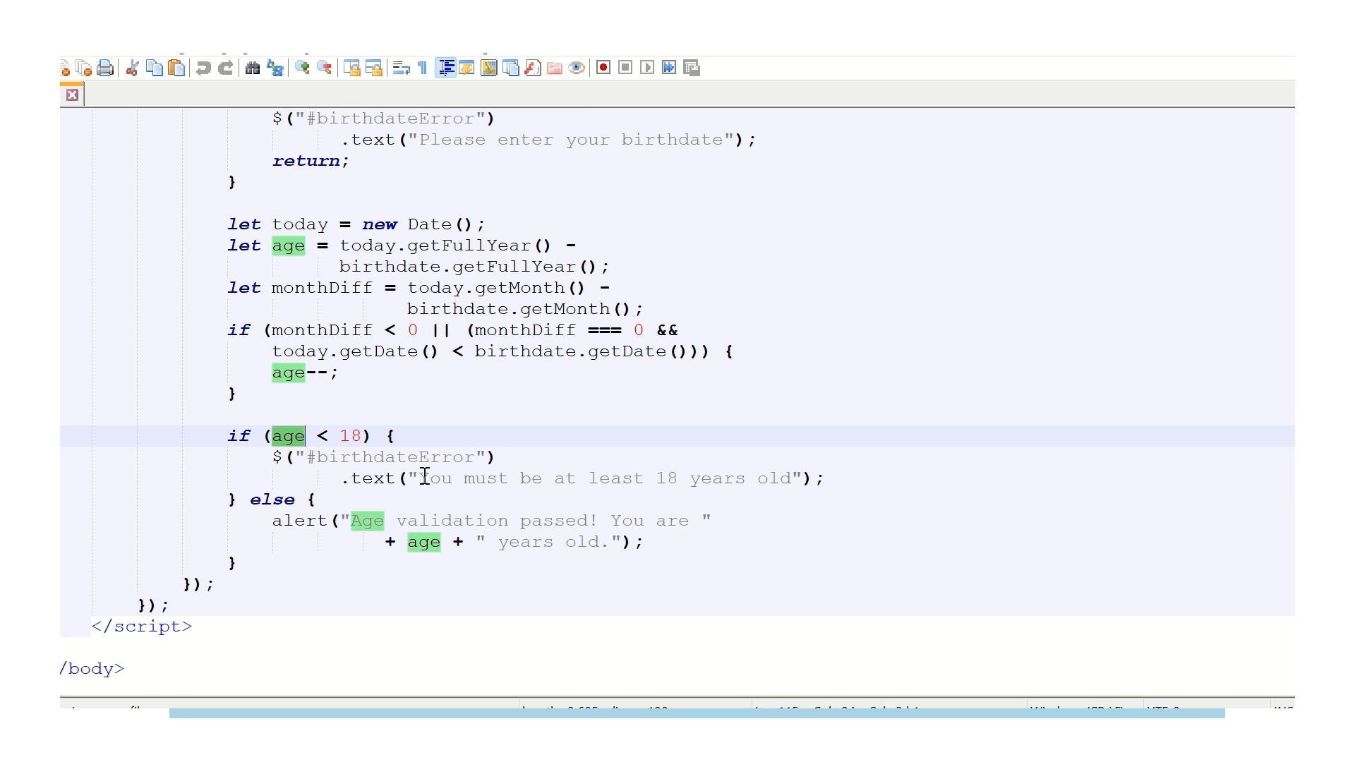
Select the 'You must be at least 18 years old' error message string in the handler.
{"action": "left_click_drag", "start_coordinate": [418, 478], "coordinate": [799, 479]}
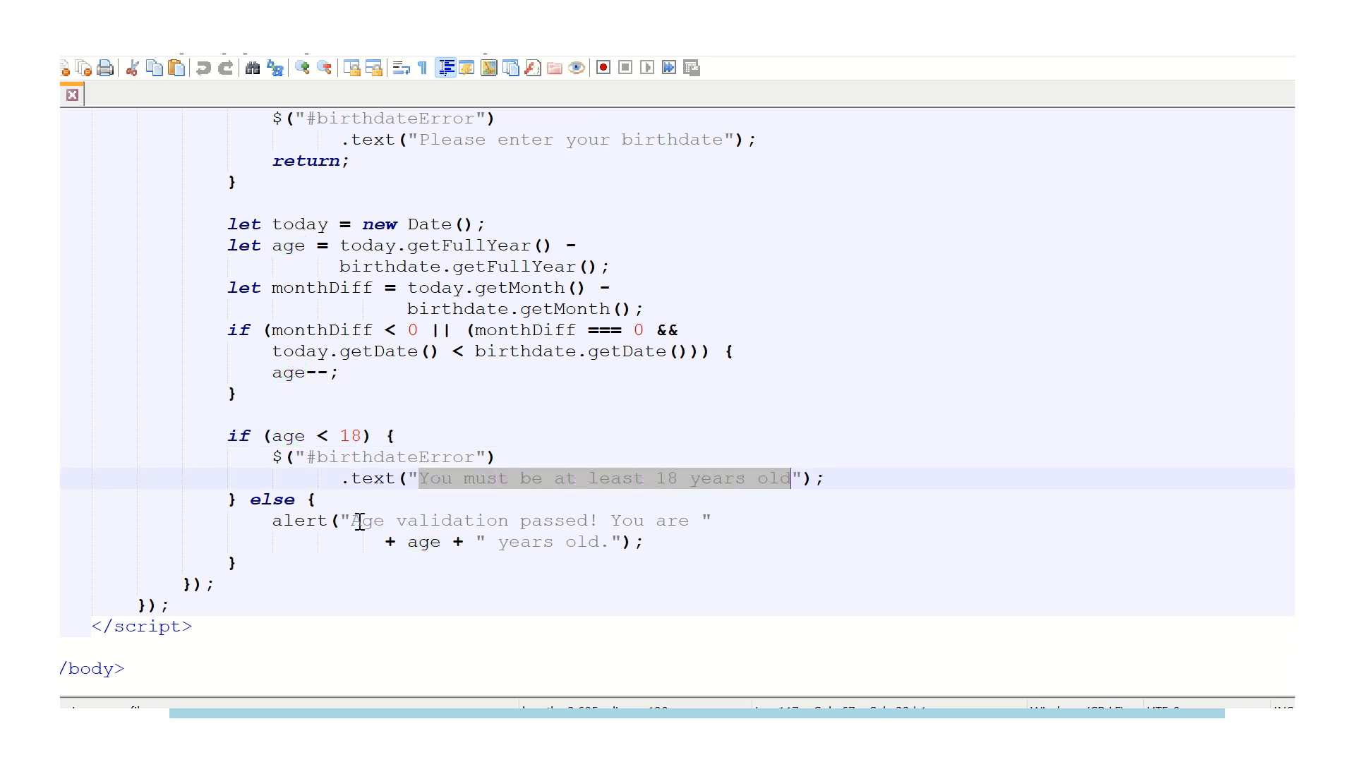
{"action": "mouse_move", "coordinate": [481, 500]}
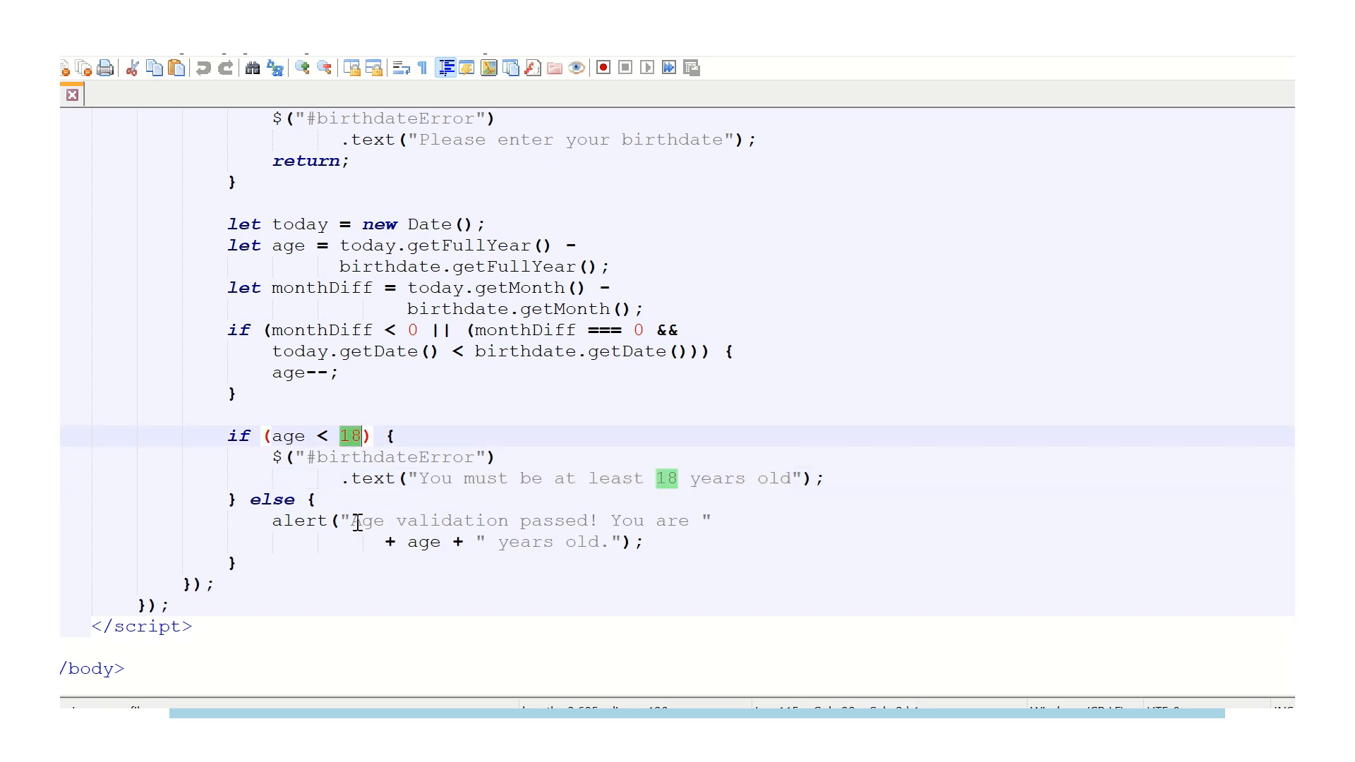
{"action": "mouse_move", "coordinate": [716, 535]}
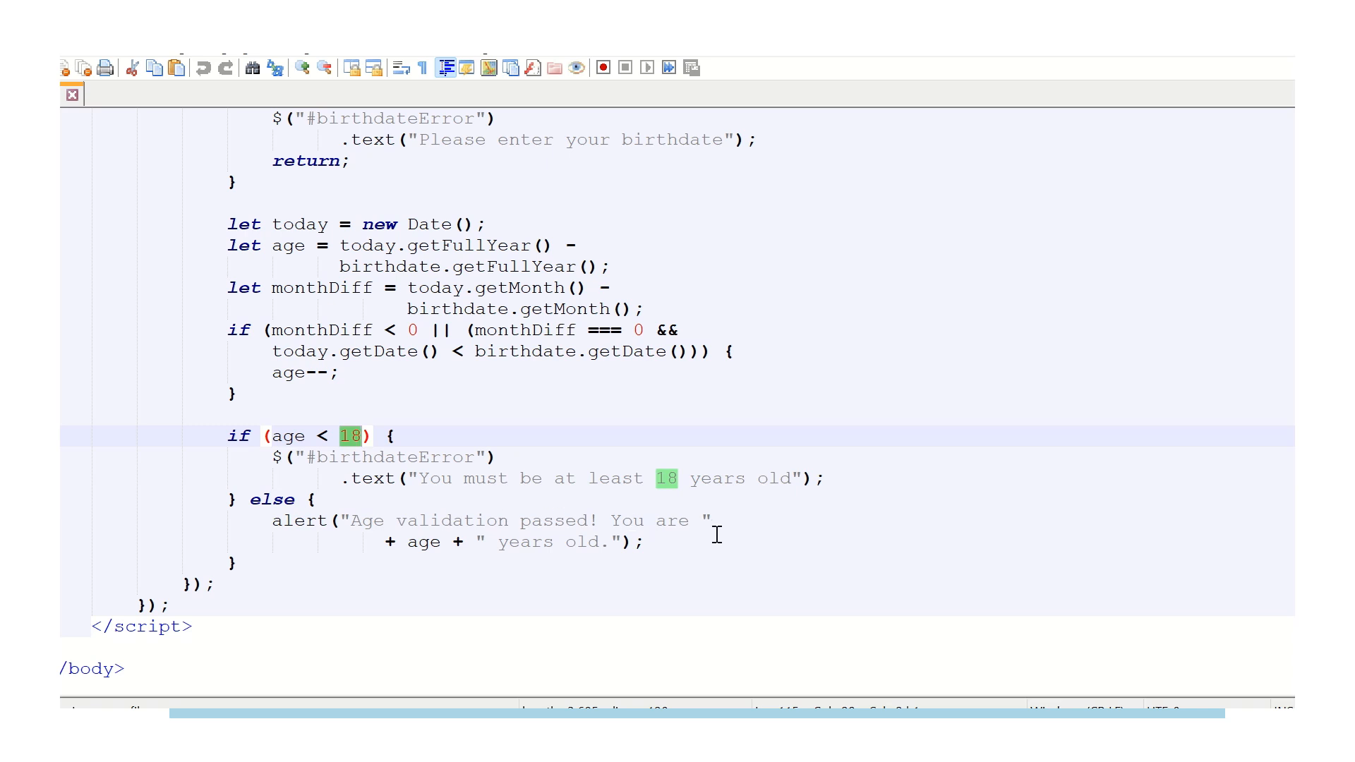
{"action": "mouse_move", "coordinate": [660, 522]}
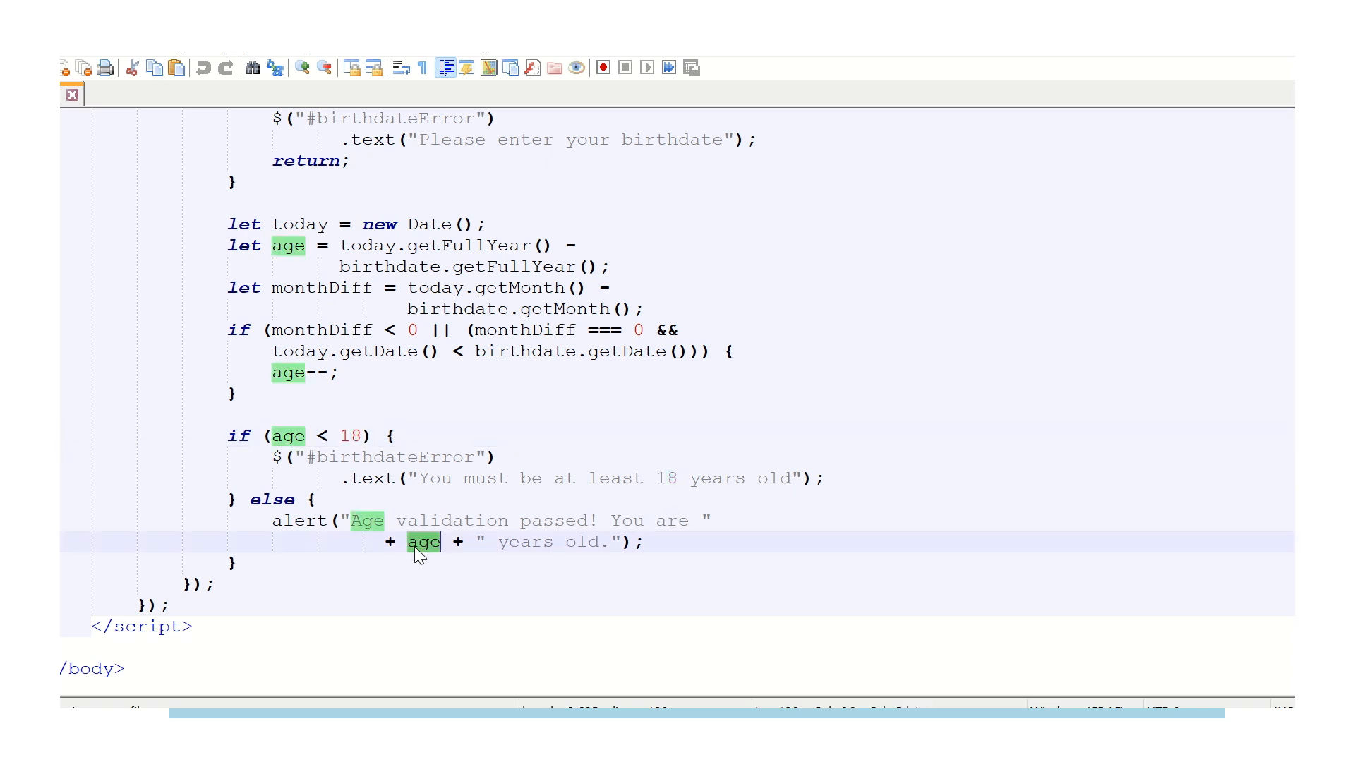
{"action": "mouse_move", "coordinate": [435, 558]}
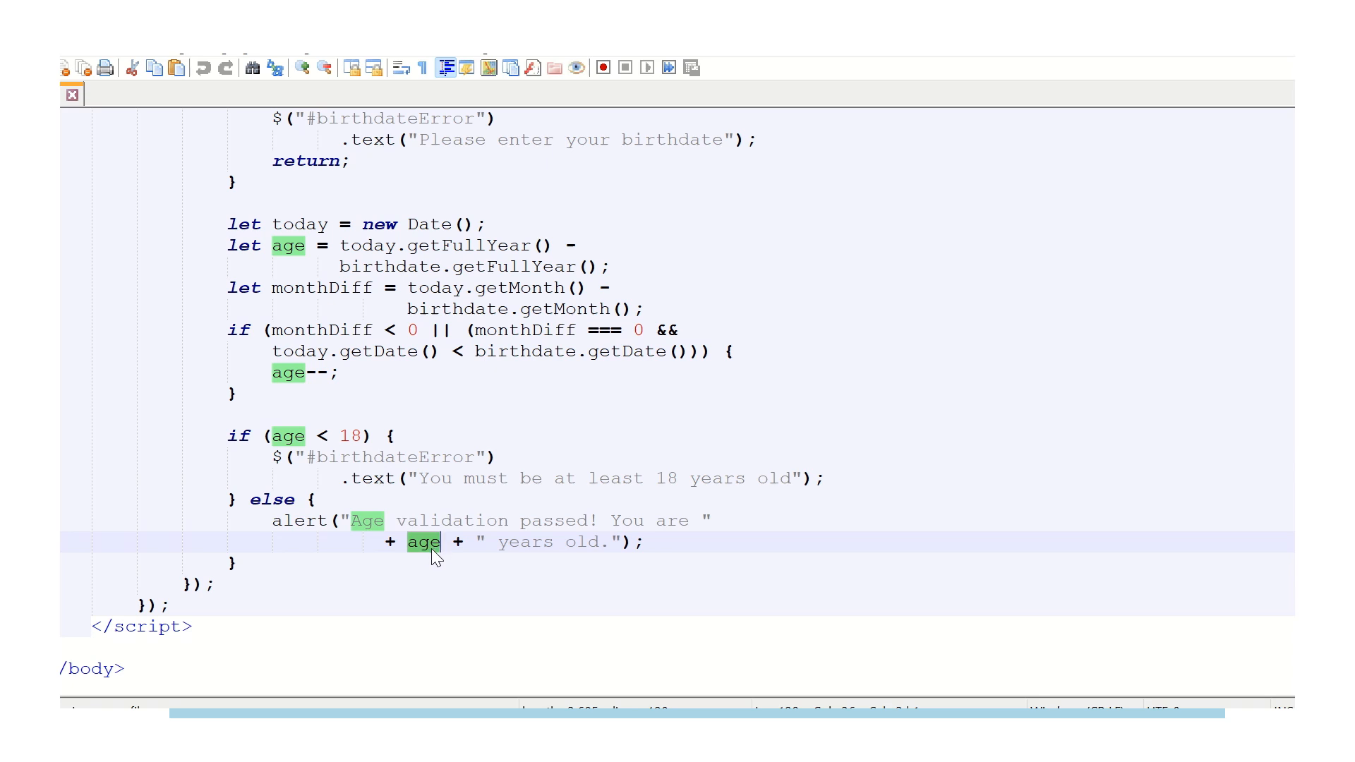
{"action": "mouse_move", "coordinate": [494, 550]}
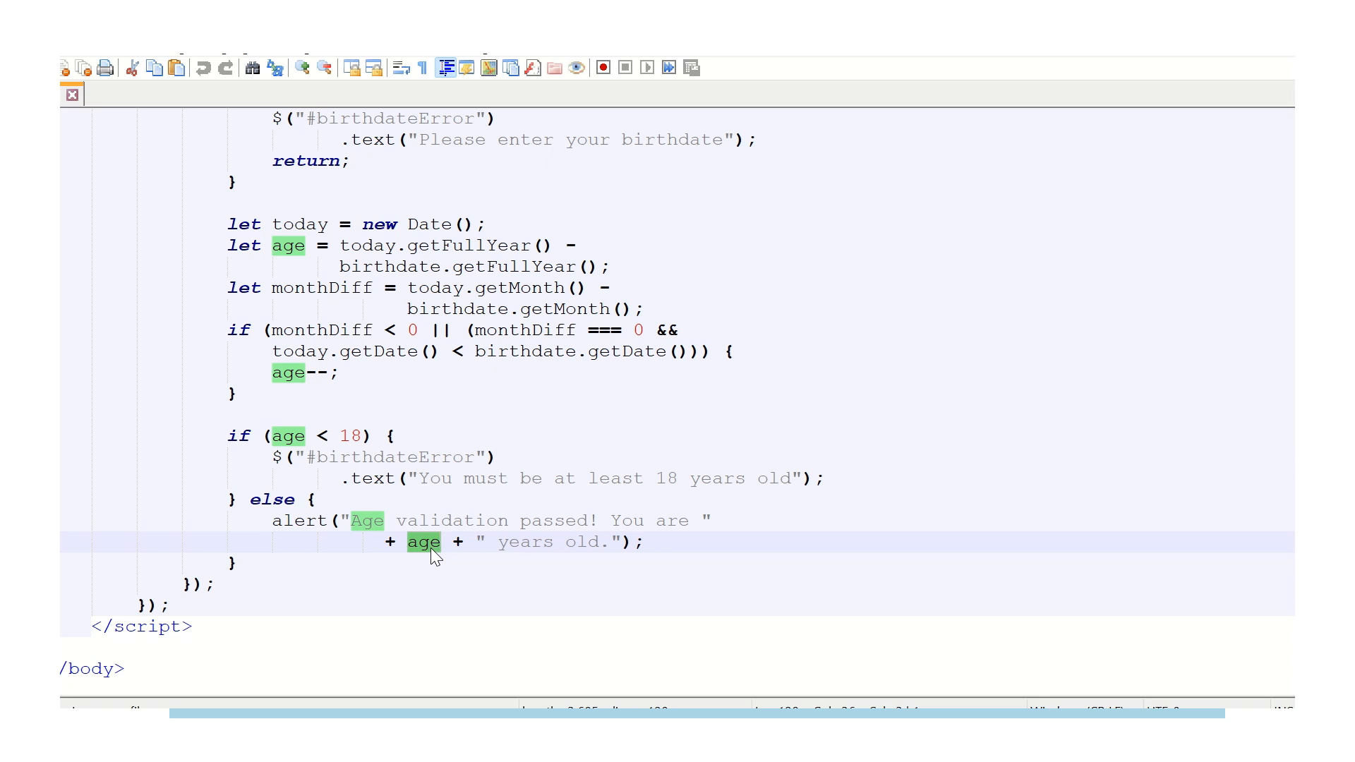
{"action": "mouse_move", "coordinate": [527, 526]}
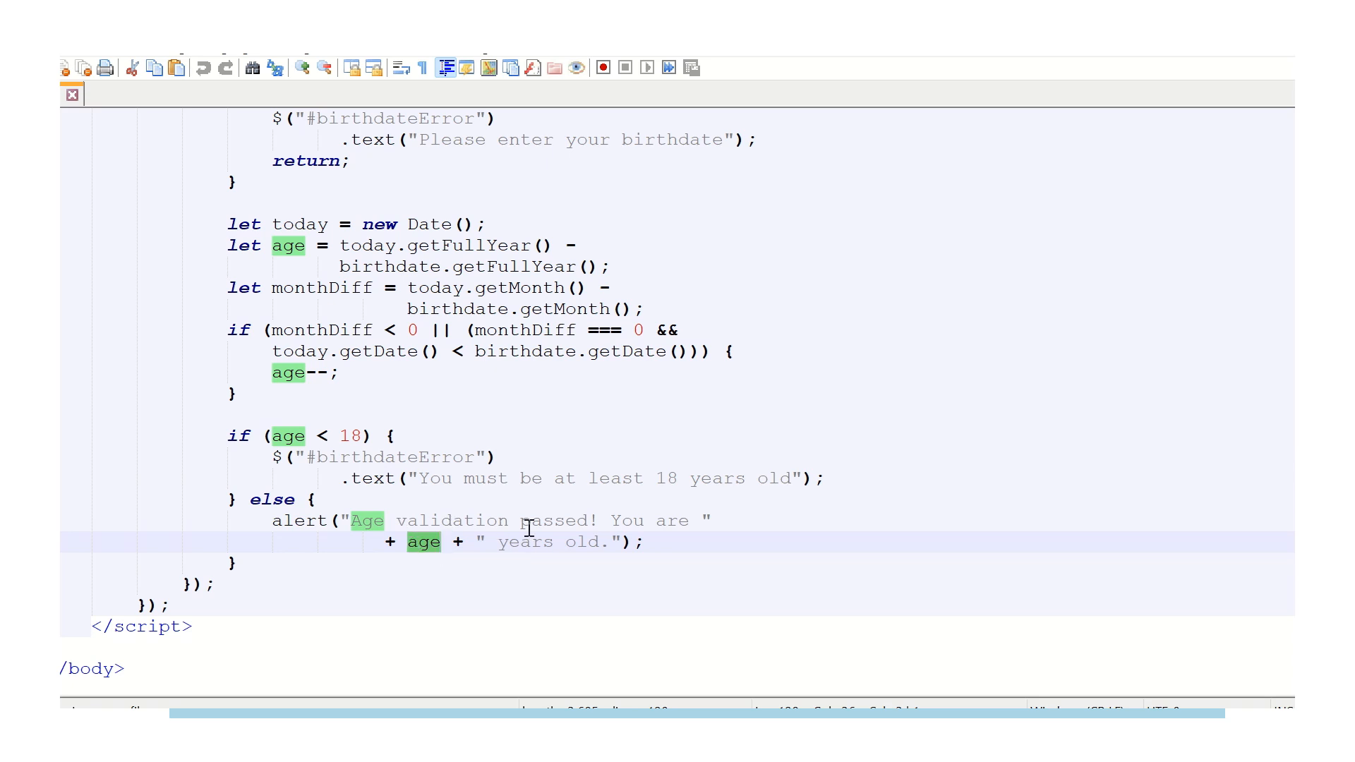
{"action": "mouse_move", "coordinate": [432, 556]}
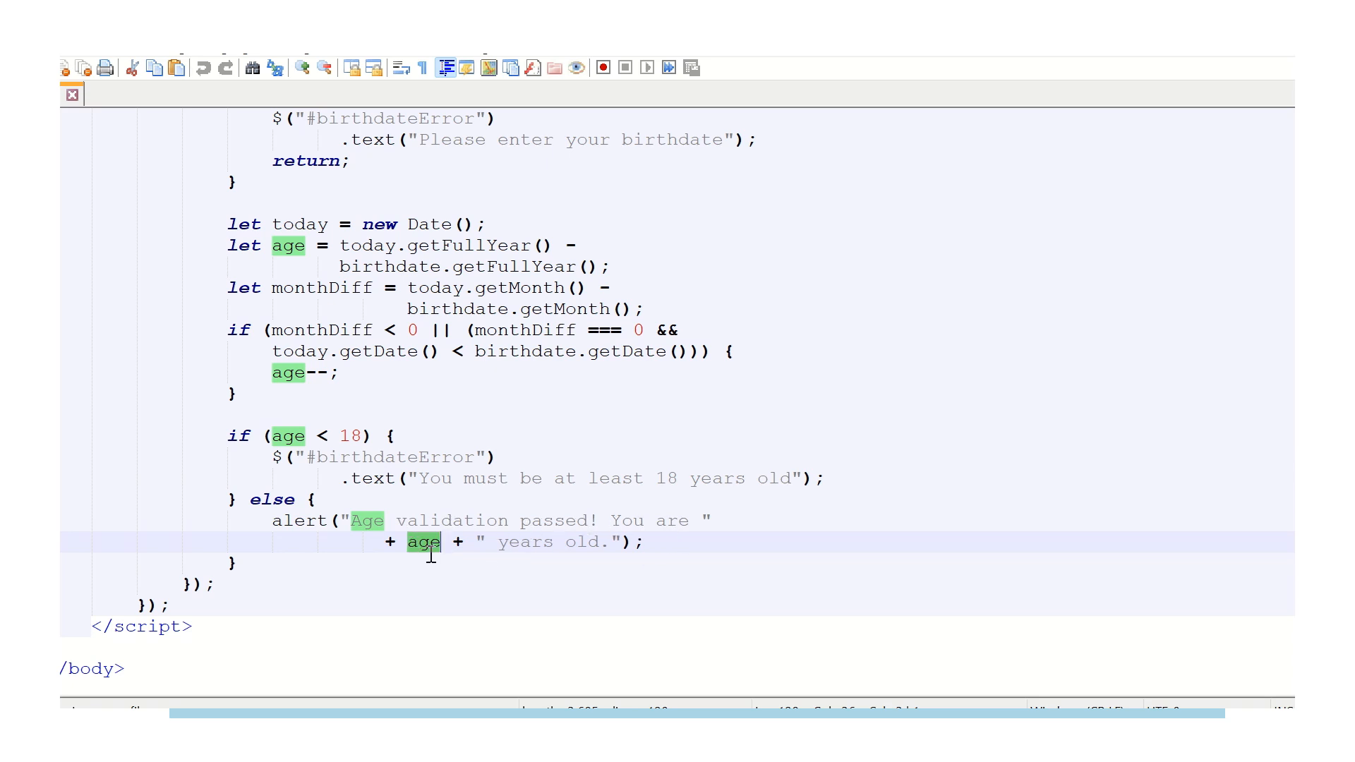
{"action": "mouse_move", "coordinate": [422, 560]}
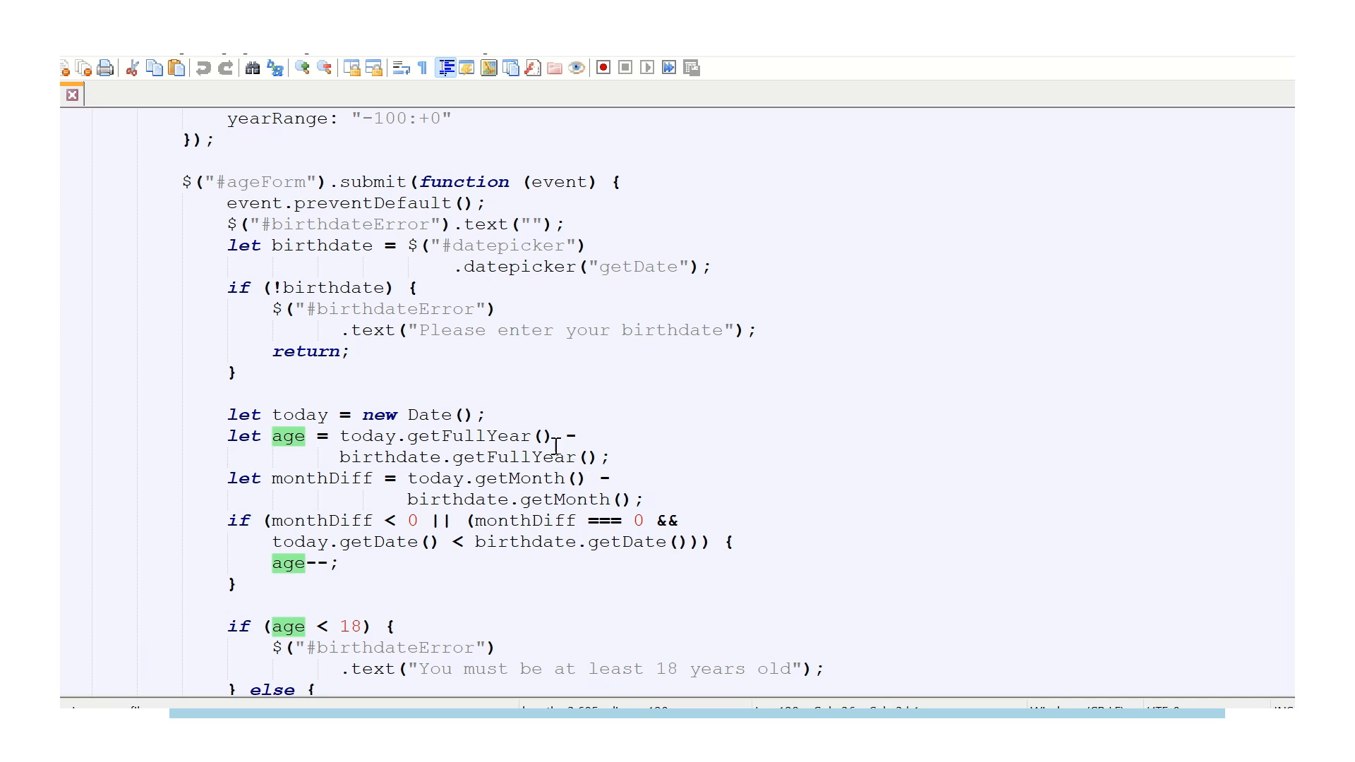
{"action": "mouse_move", "coordinate": [694, 446]}
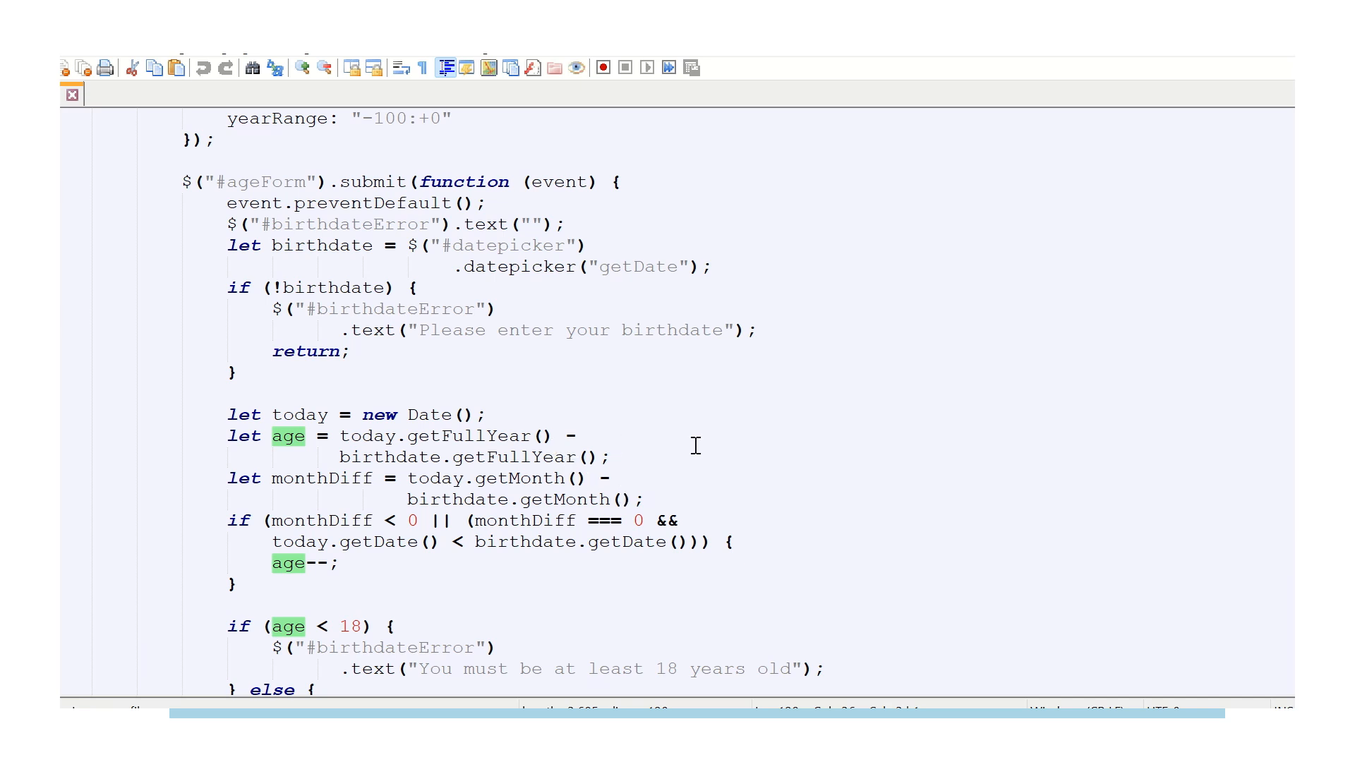